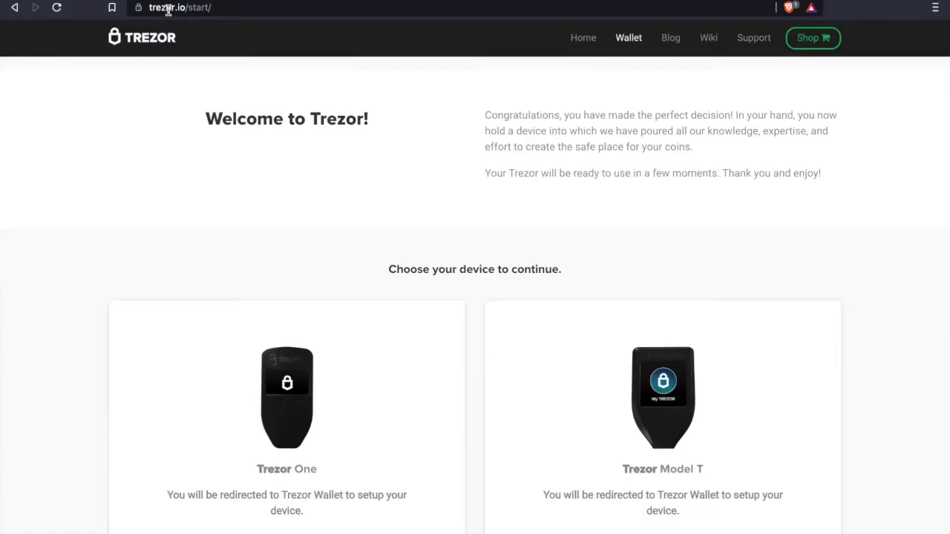
Choose Trezor One on trezor.io/start and continue past the hologram seal check.
scroll("down", 3)
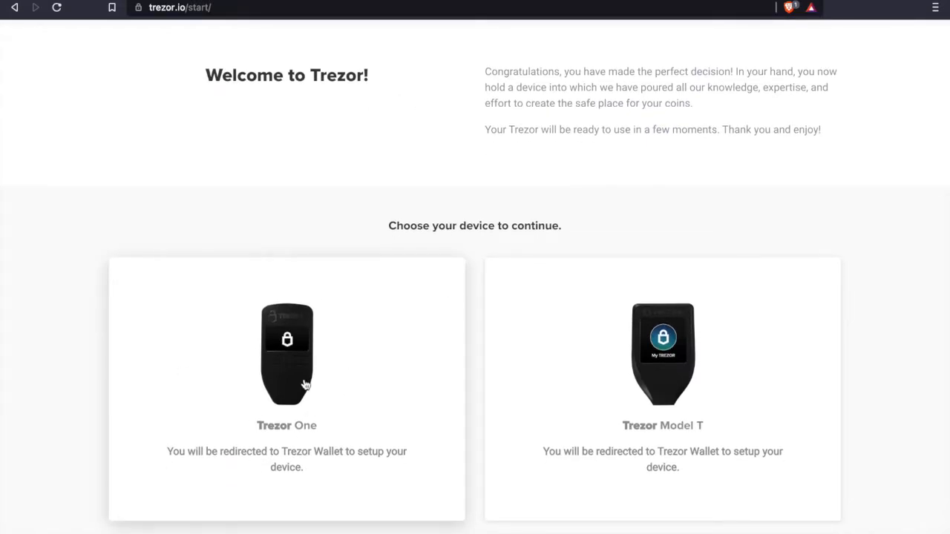
left_click(306, 383)
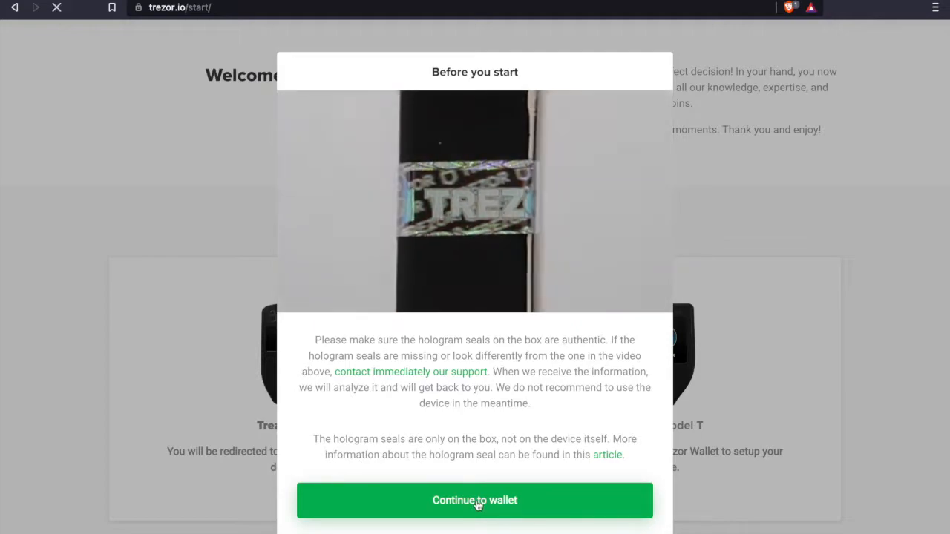
left_click(475, 501)
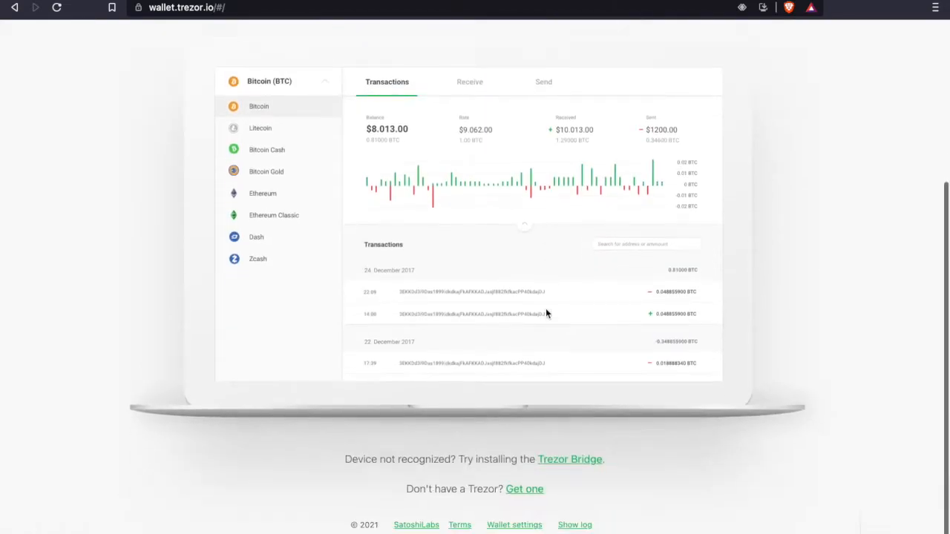
Download the latest Trezor Bridge for macOS and save the installer to Downloads.
left_click(570, 461)
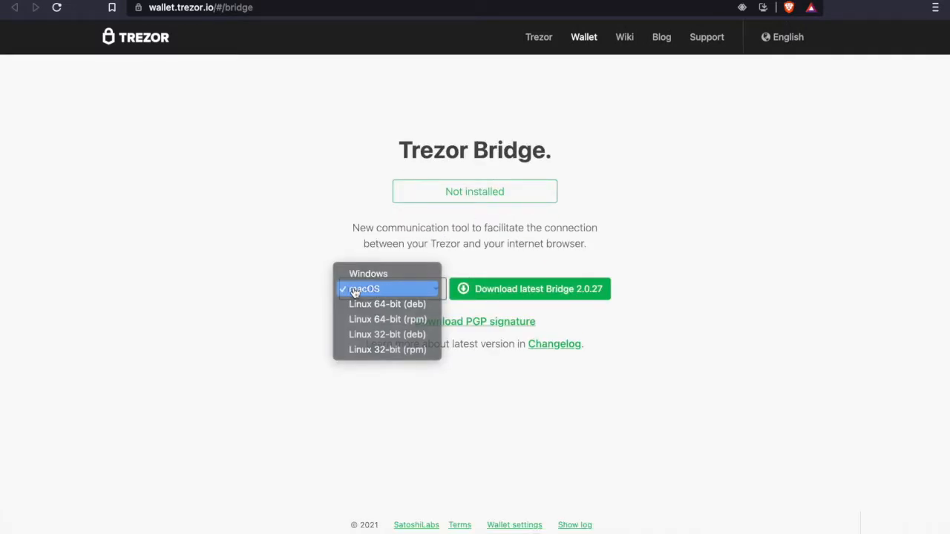
left_click(531, 288)
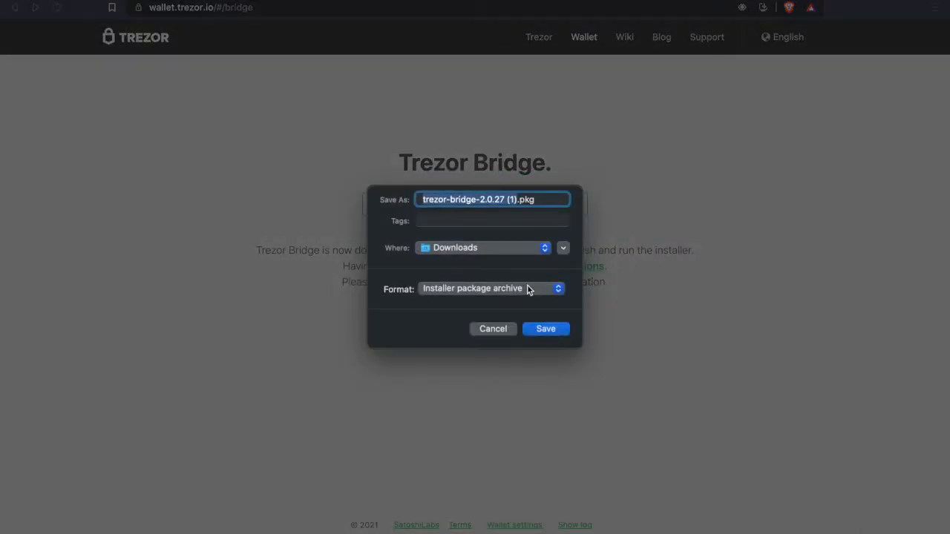
left_click(547, 329)
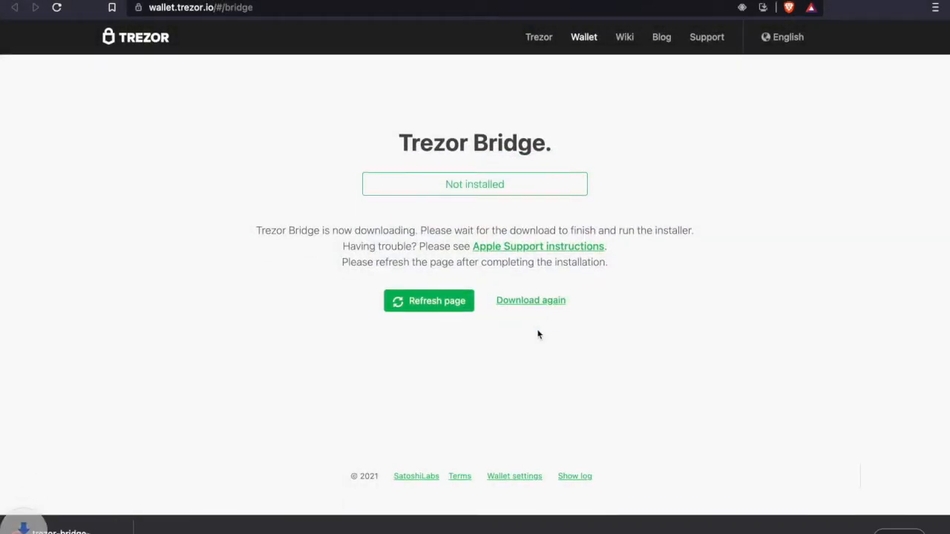
left_click(532, 300)
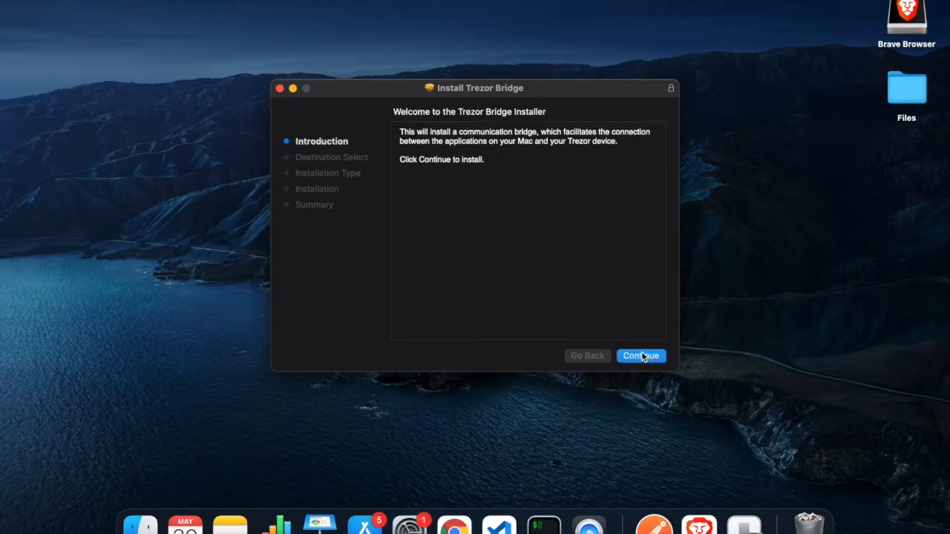
Run the Trezor Bridge installer as a standard install on Macintosh HD.
left_click(642, 357)
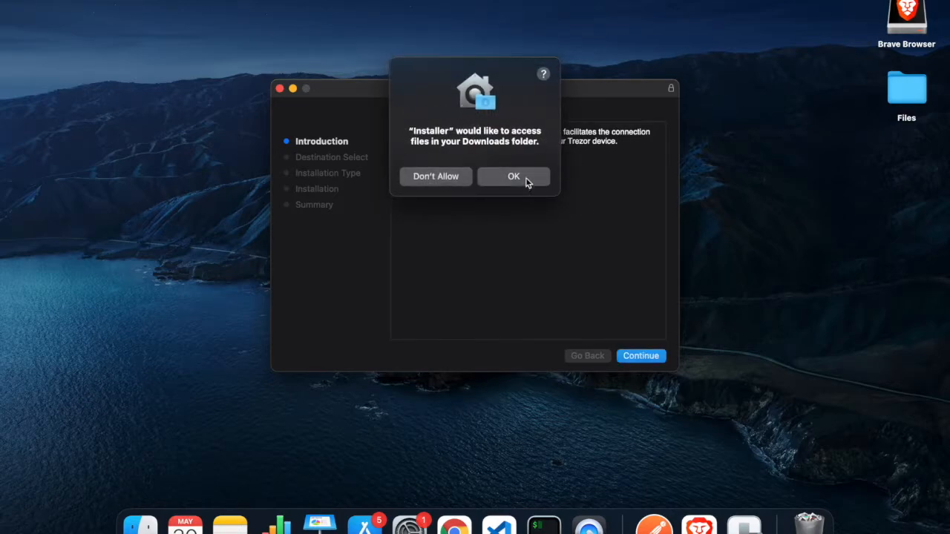
left_click(514, 177)
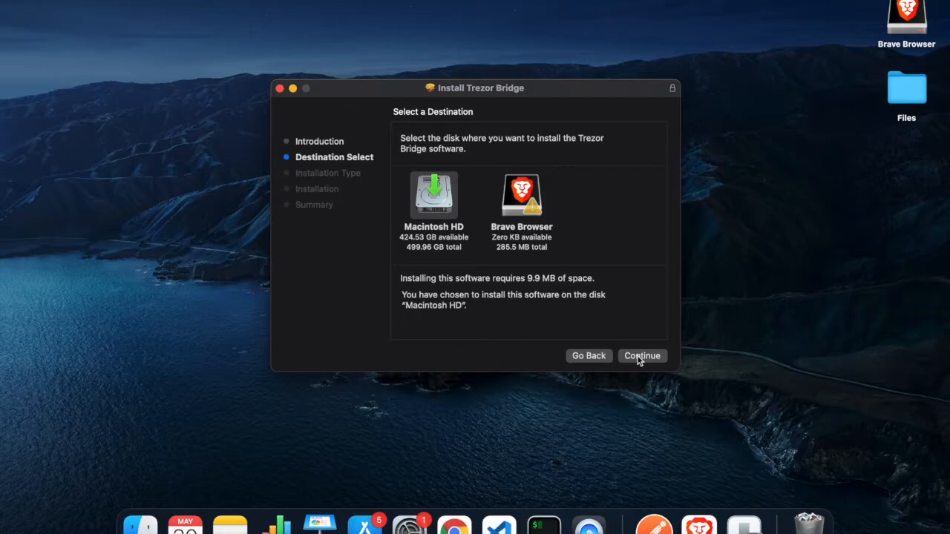
mouse_move(434, 208)
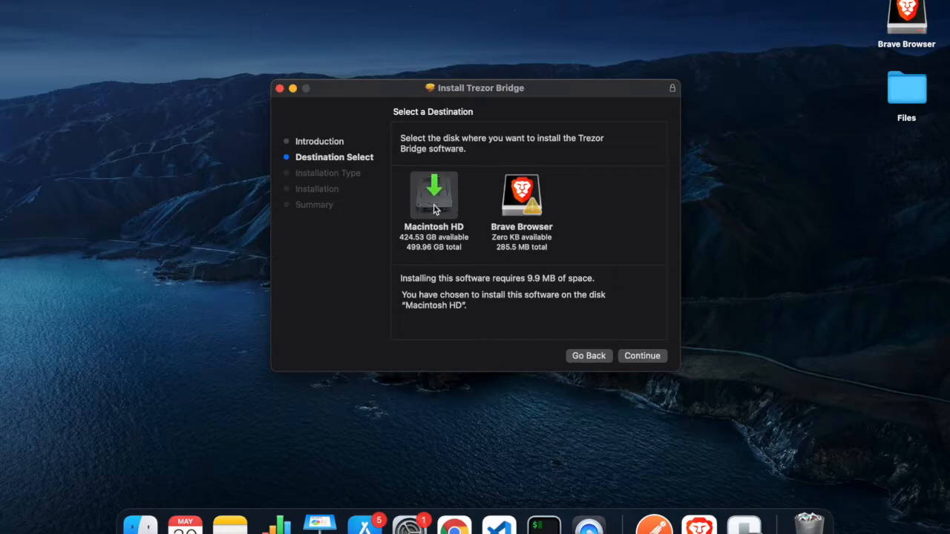
left_click(643, 356)
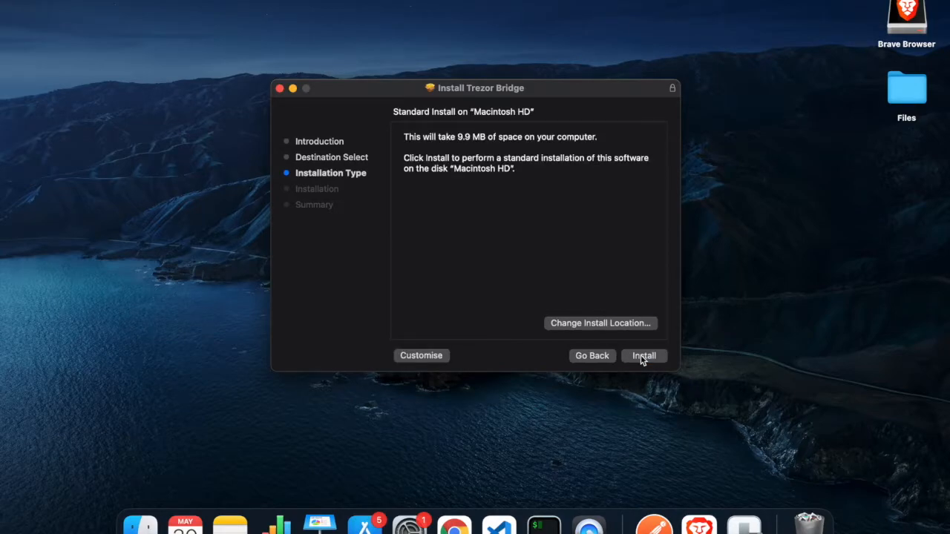
left_click(644, 357)
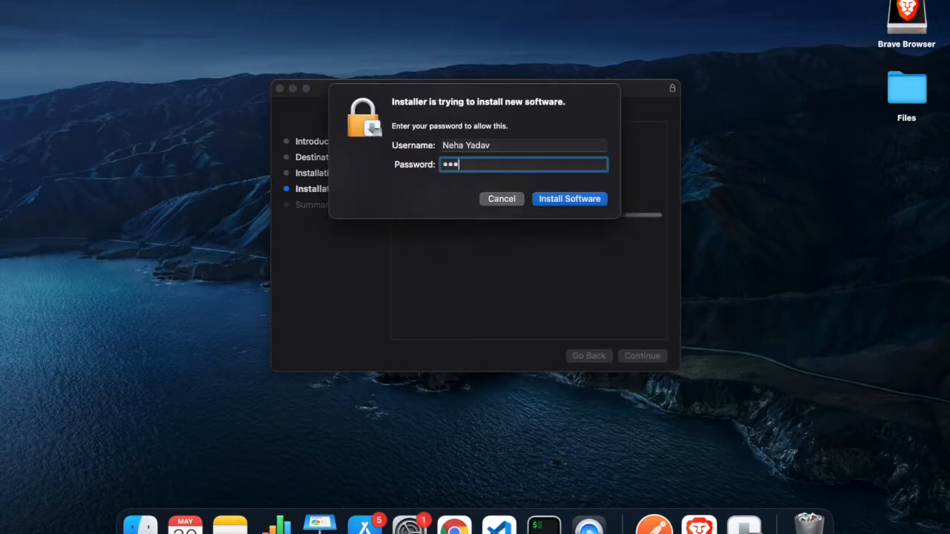
Authorize the Trezor Bridge installation with the administrator password.
type("•••")
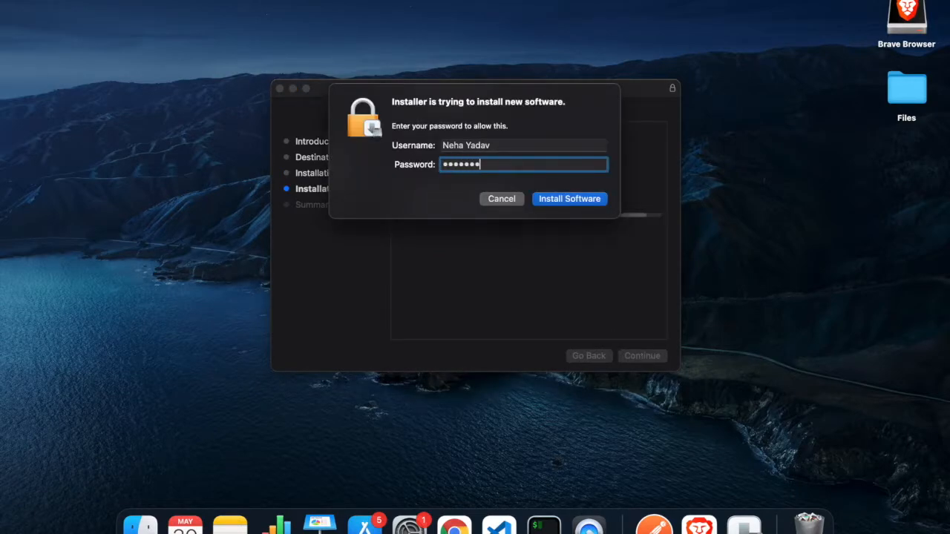
left_click(570, 199)
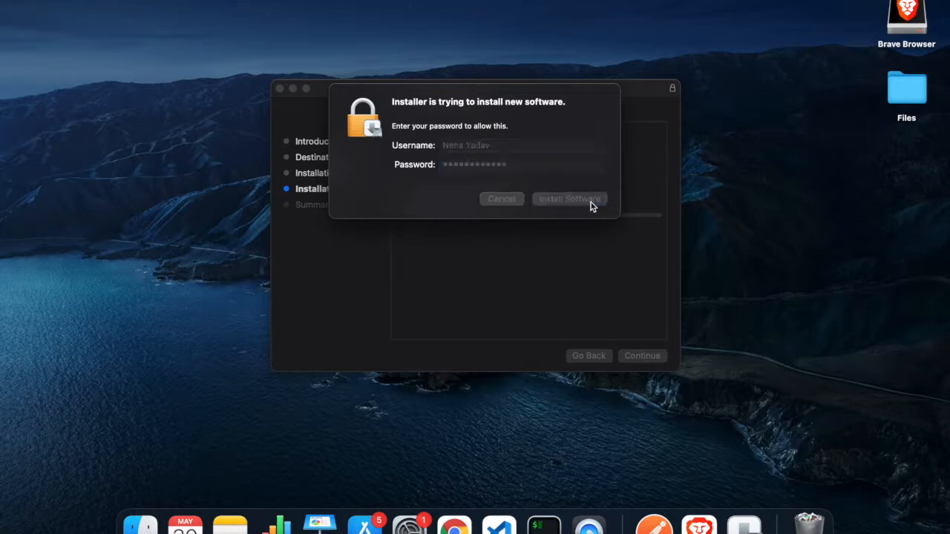
left_click(570, 199)
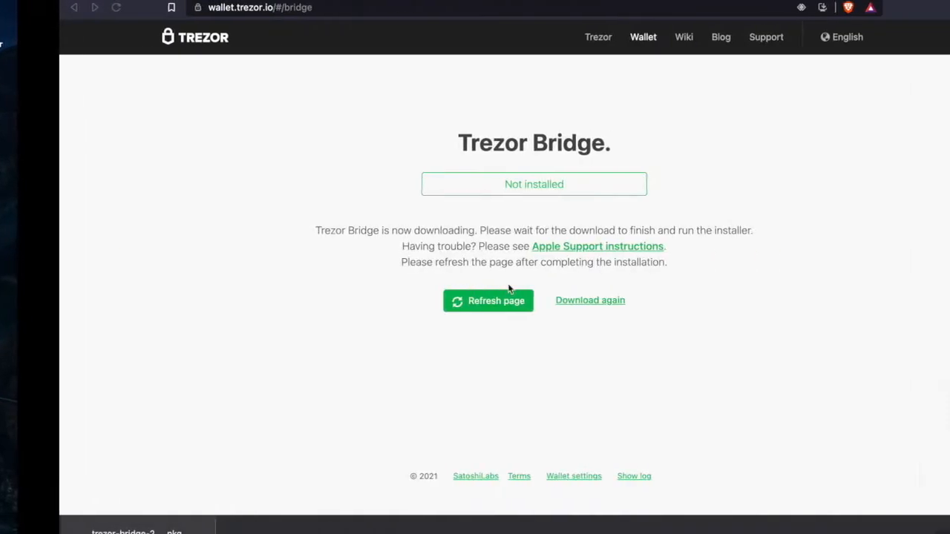
Reload the wallet page with Bridge installed and dismiss the bitcoin-links prompt.
left_click(488, 300)
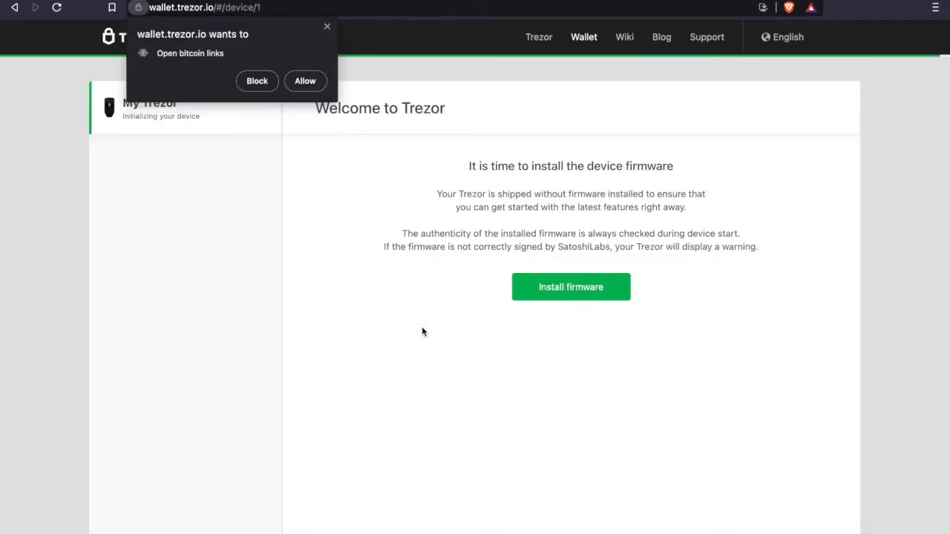
mouse_move(392, 243)
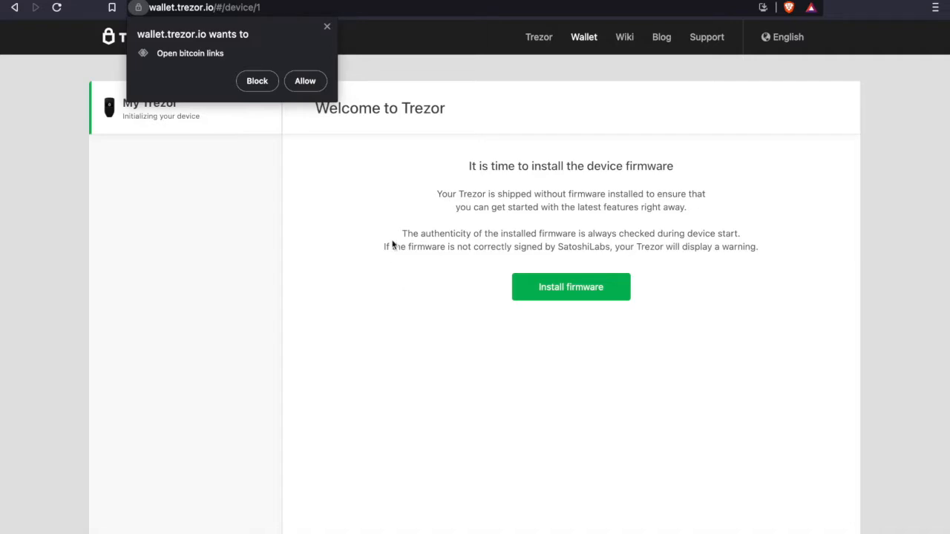
mouse_move(303, 41)
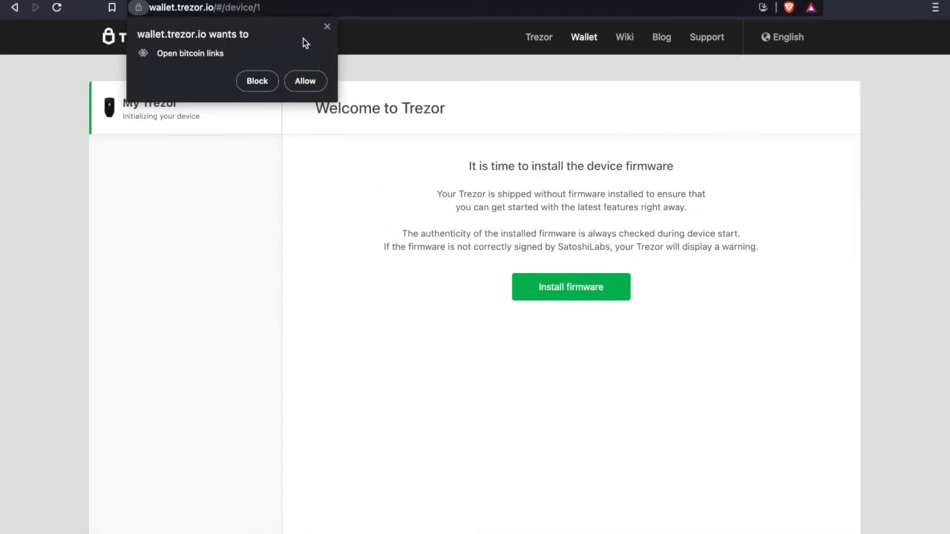
left_click(570, 287)
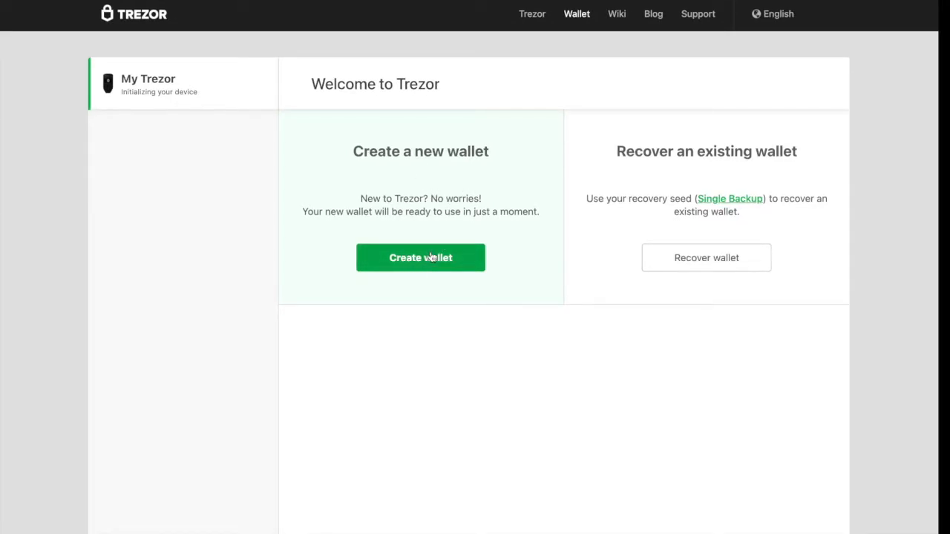
Create a new wallet, accept the backup warnings and complete the recovery-seed backup.
left_click(421, 259)
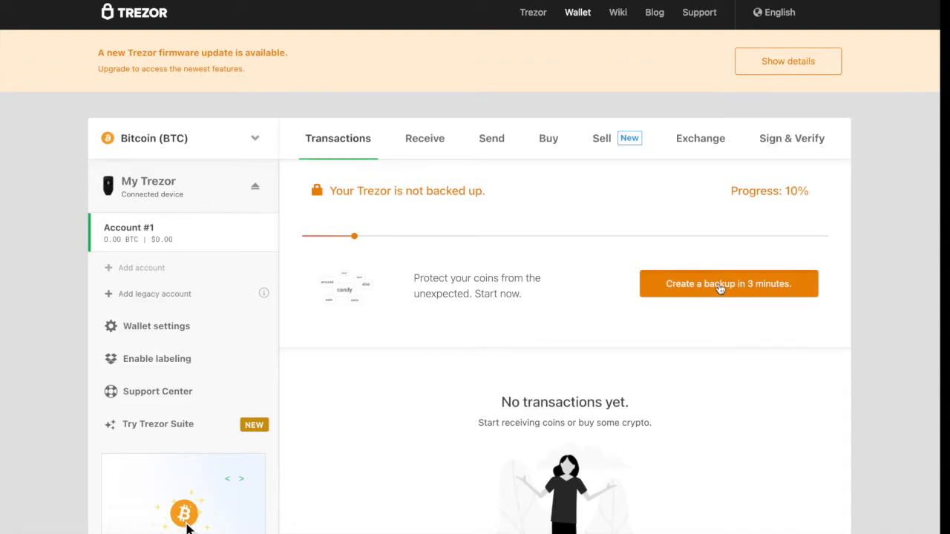
left_click(727, 284)
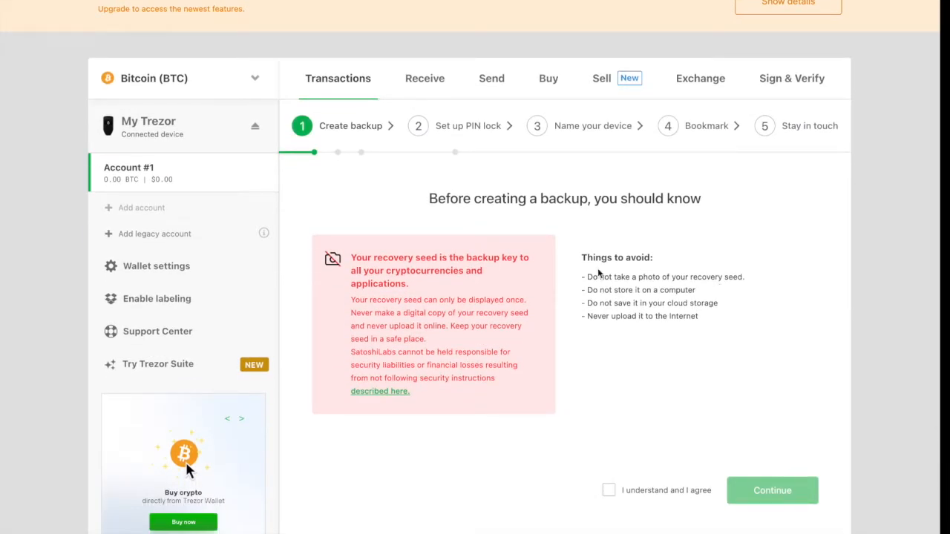
left_click_drag(586, 259, 698, 316)
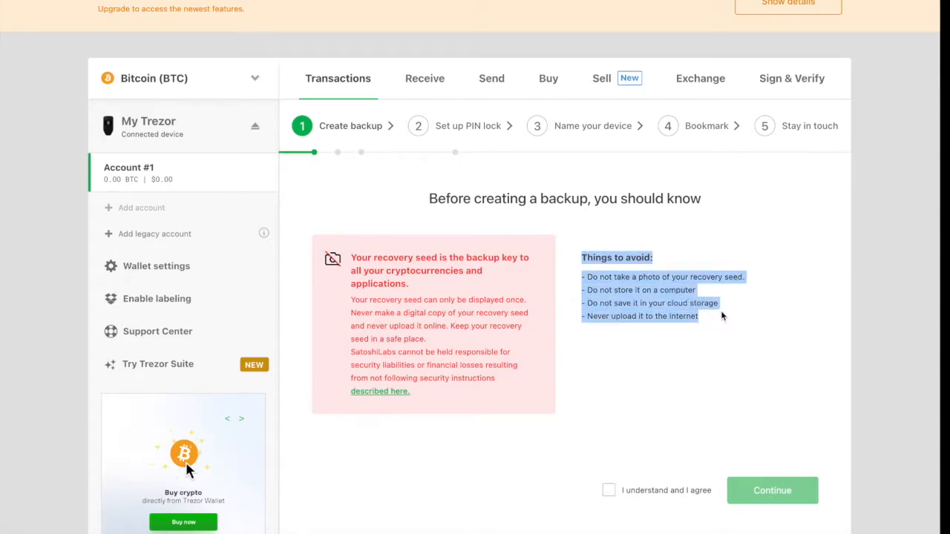
left_click(668, 303)
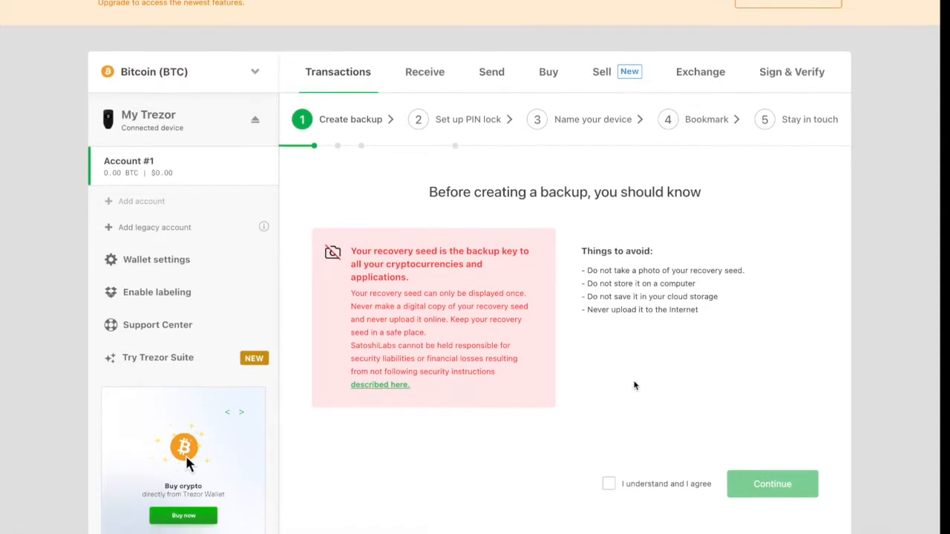
left_click(608, 484)
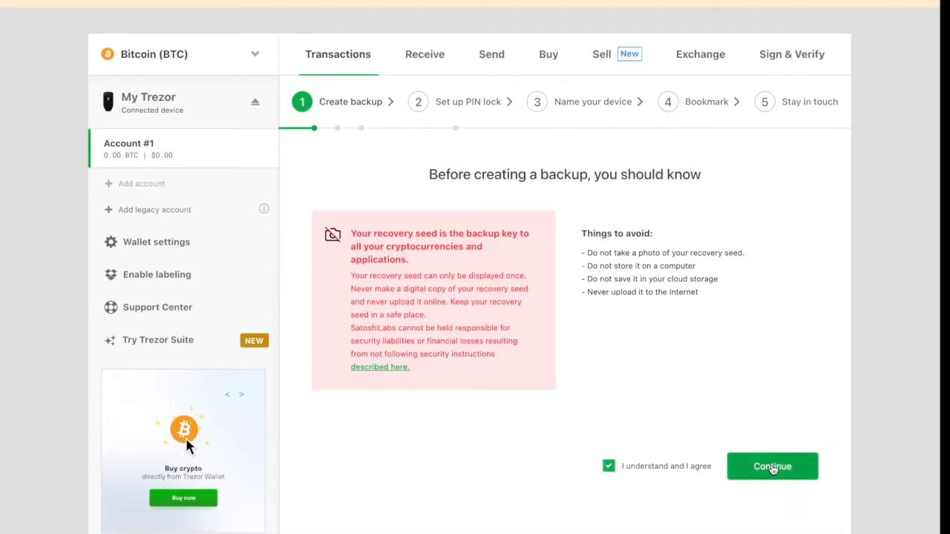
left_click(772, 466)
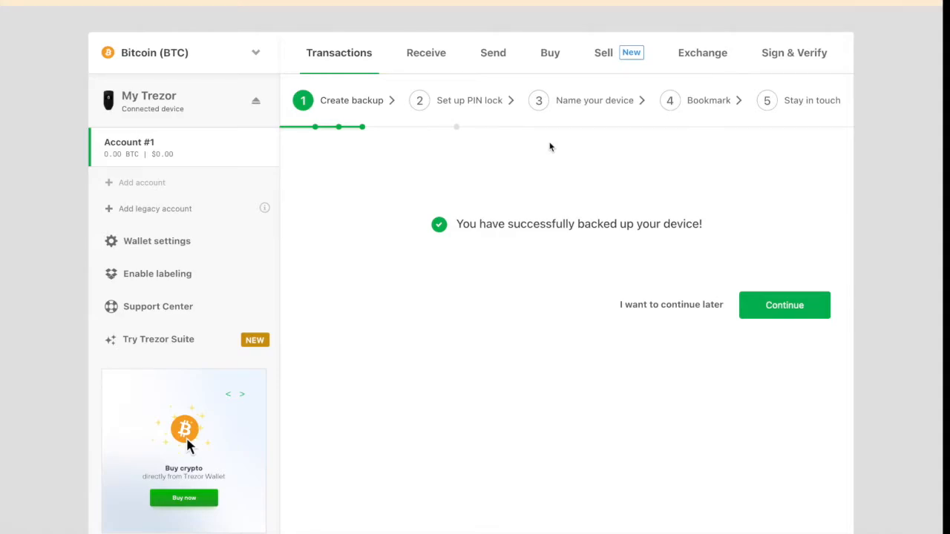
mouse_move(761, 301)
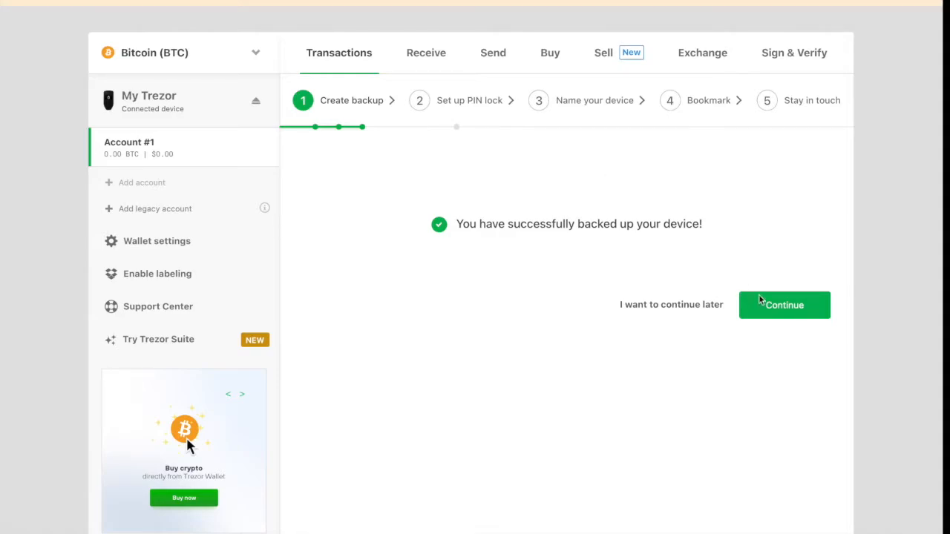
Set a new device PIN on the blind pad and confirm it by re-entering.
left_click(784, 306)
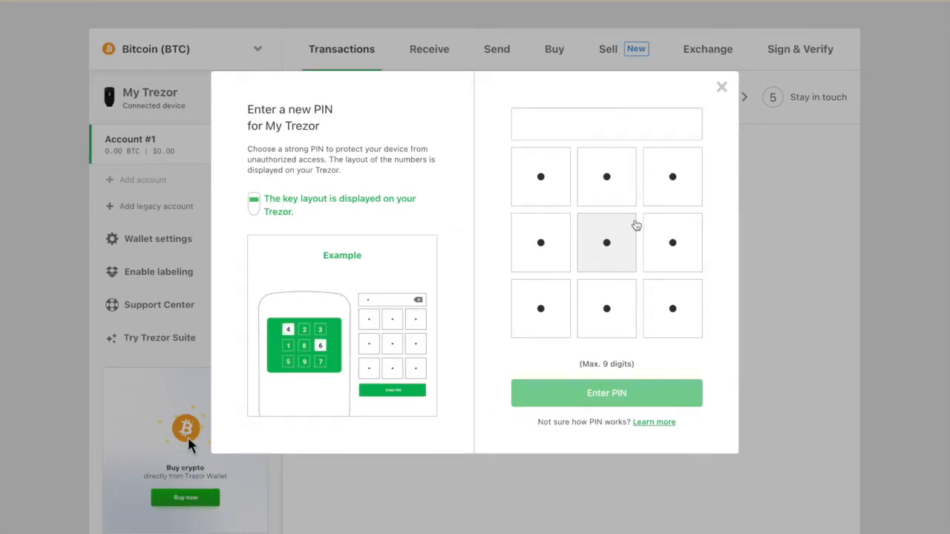
left_click(606, 392)
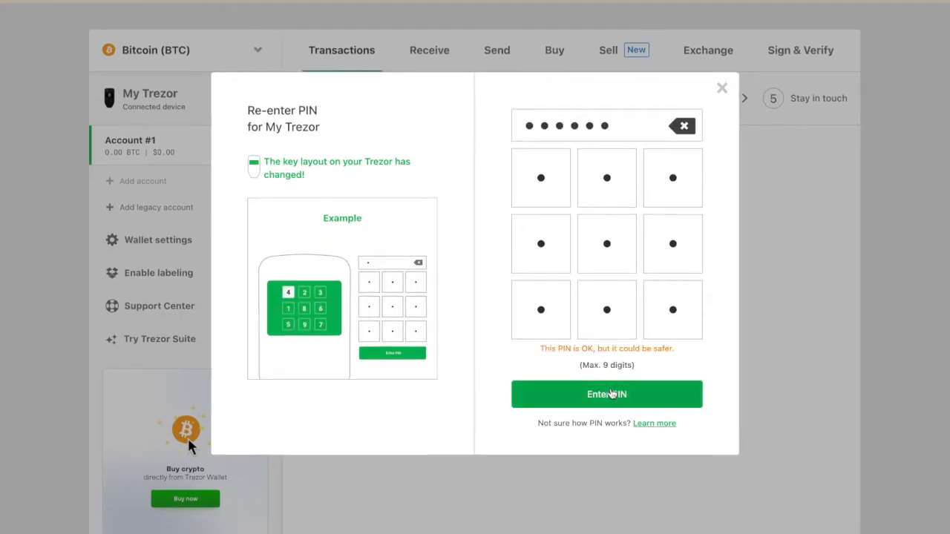
left_click(606, 395)
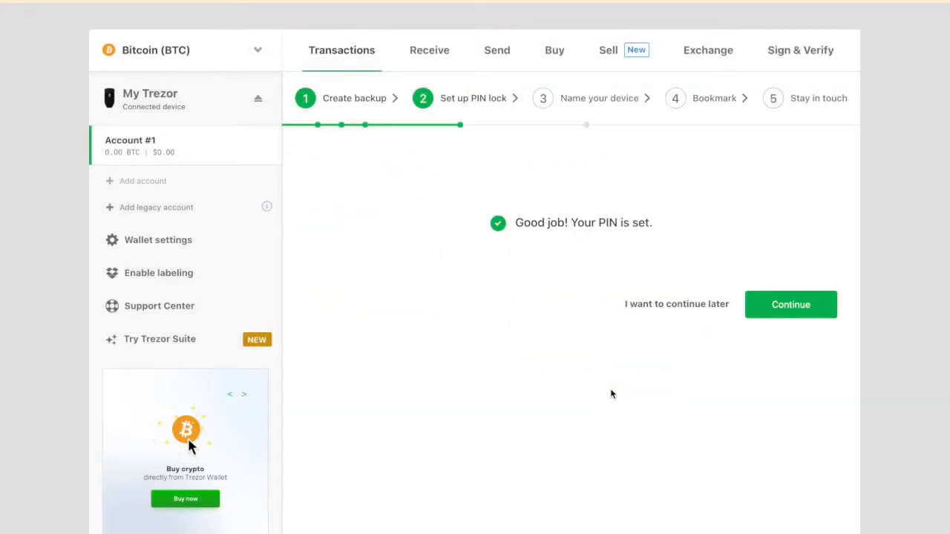
Name the connected device 'trezo' and confirm the new name.
left_click(790, 304)
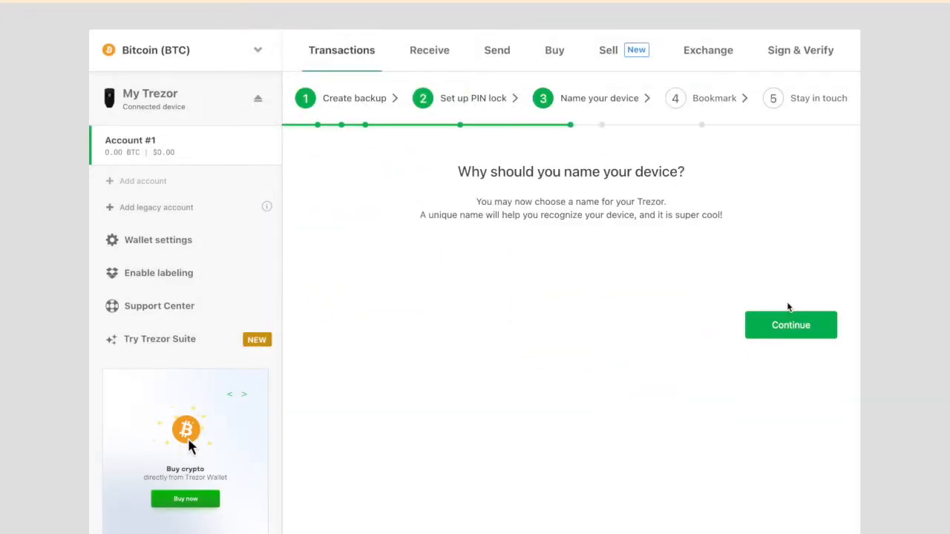
mouse_move(616, 230)
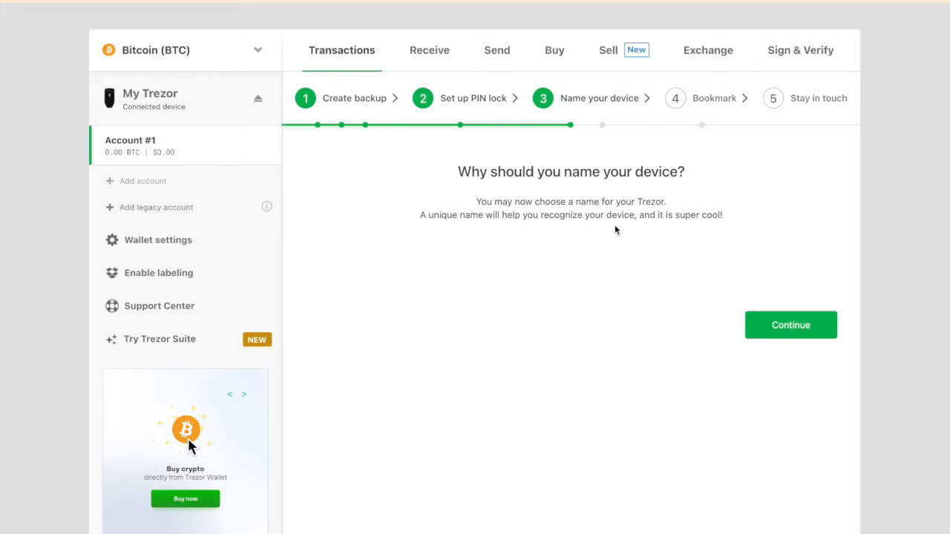
mouse_move(791, 336)
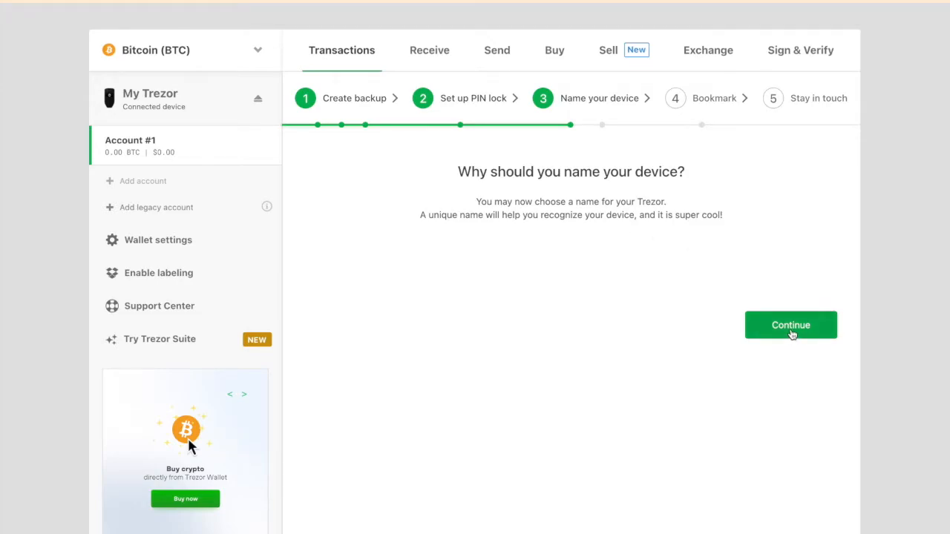
left_click(790, 325)
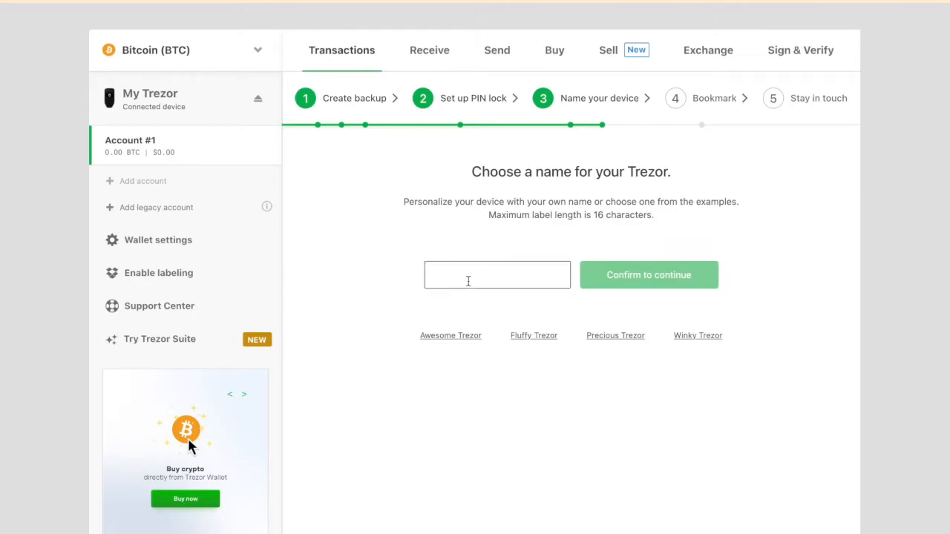
type("trezor-neha")
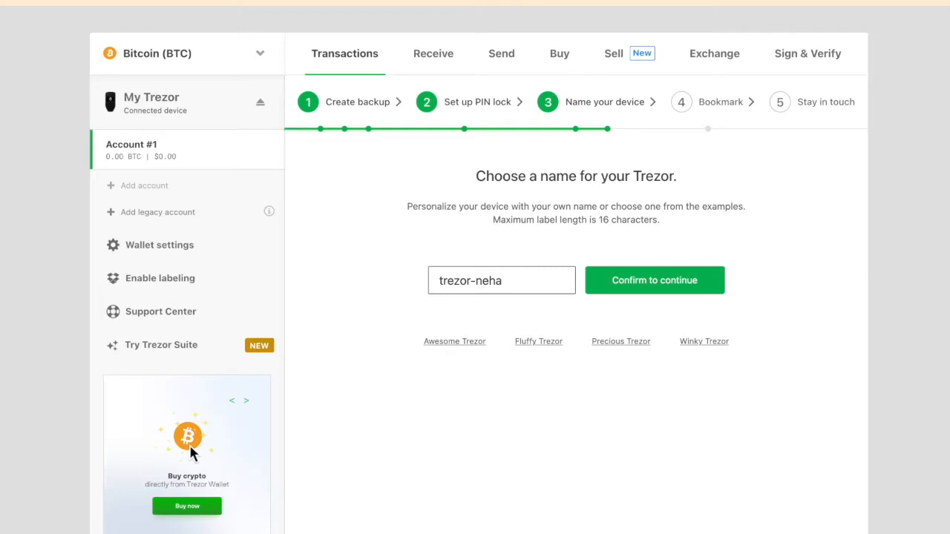
mouse_move(646, 287)
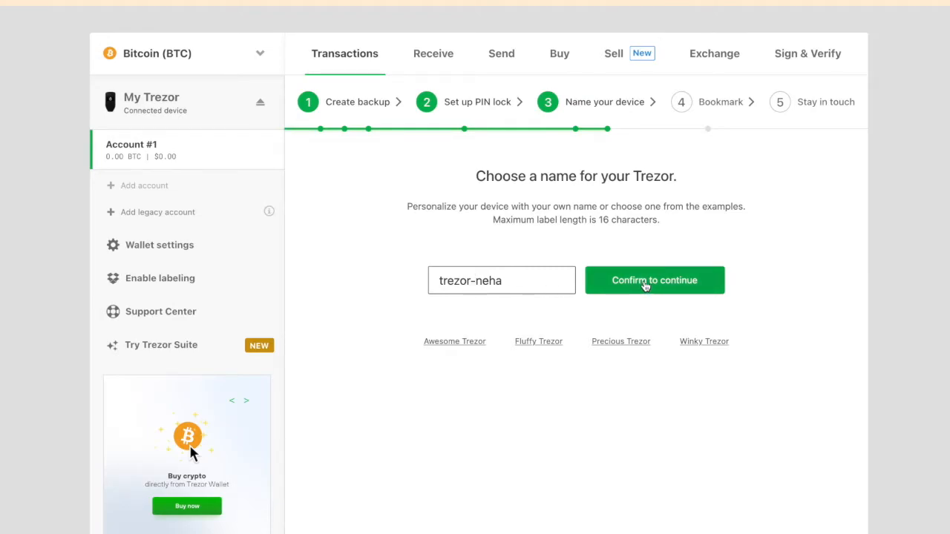
left_click(655, 279)
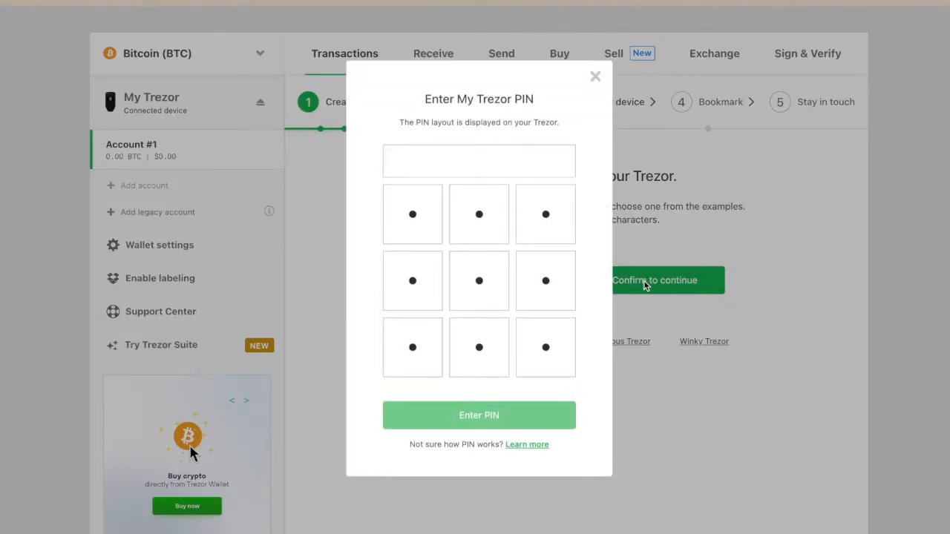
mouse_move(516, 267)
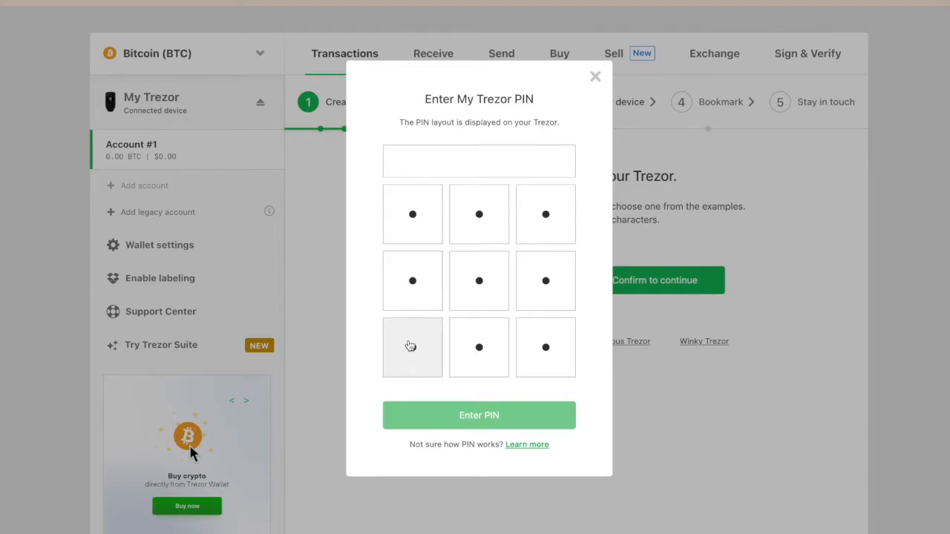
Confirm the name change with the device PIN and continue to the bookmark step.
left_click(478, 415)
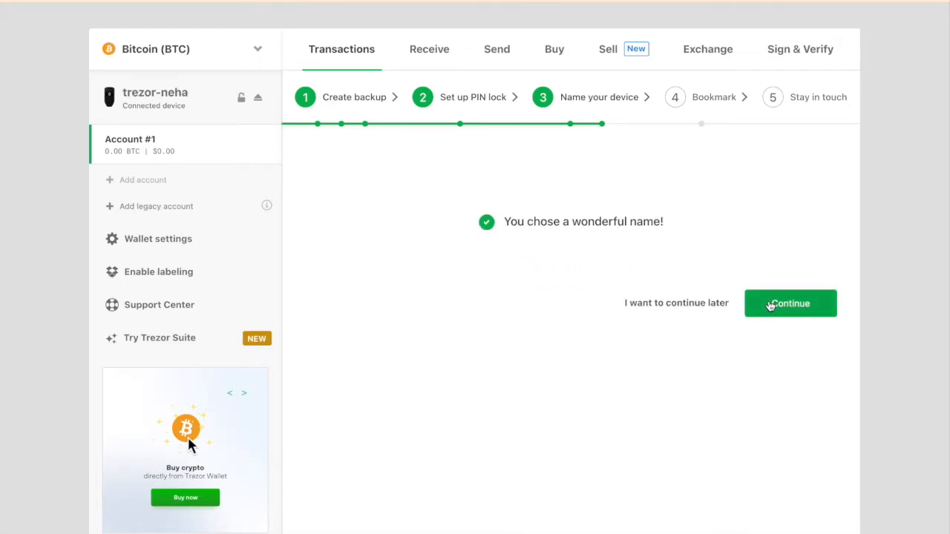
left_click(790, 303)
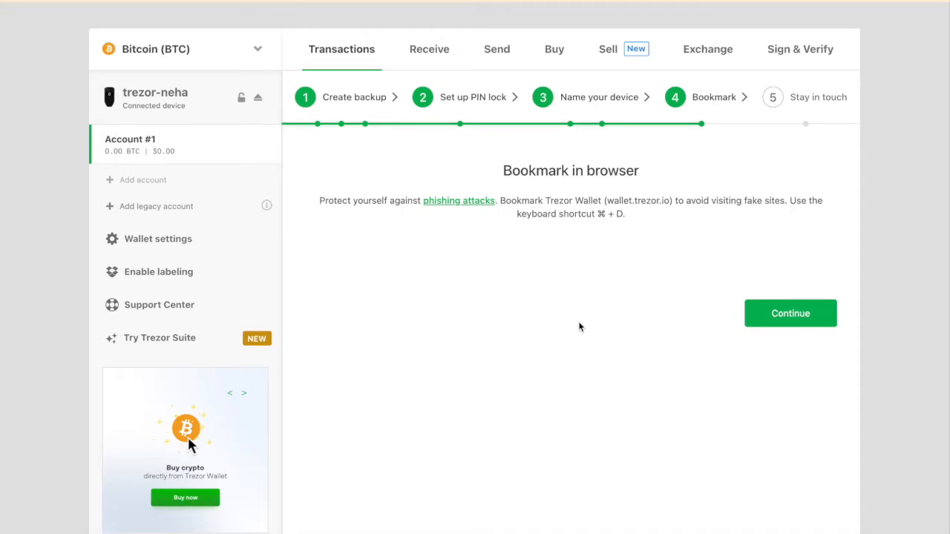
mouse_move(623, 194)
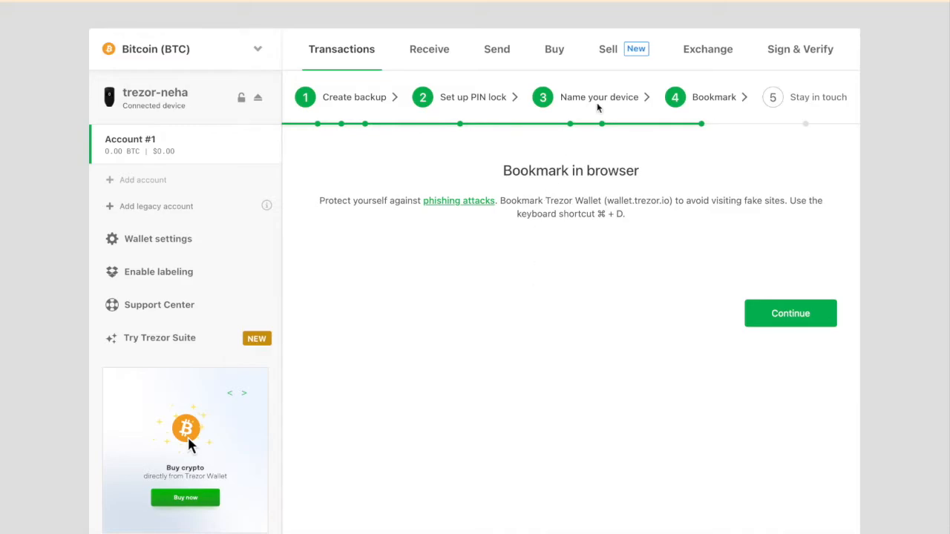
mouse_move(782, 280)
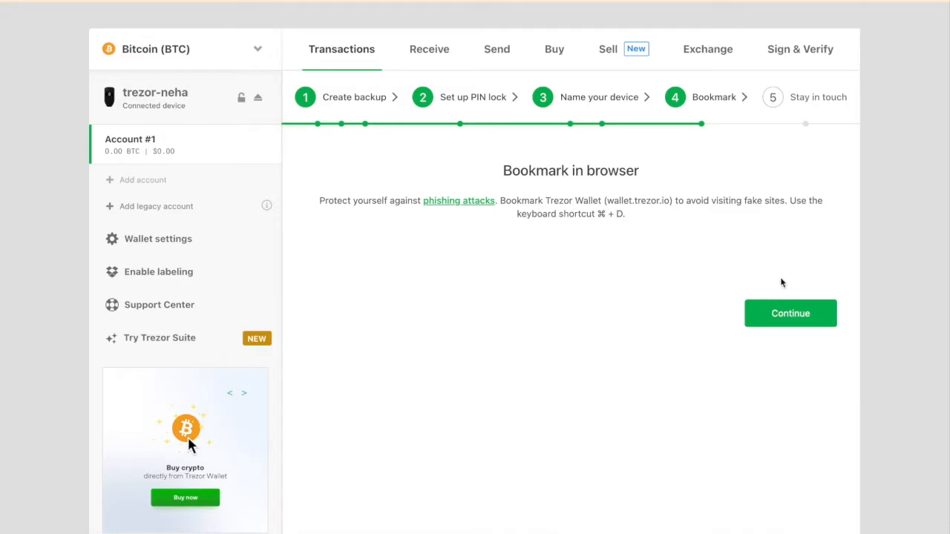
mouse_move(784, 313)
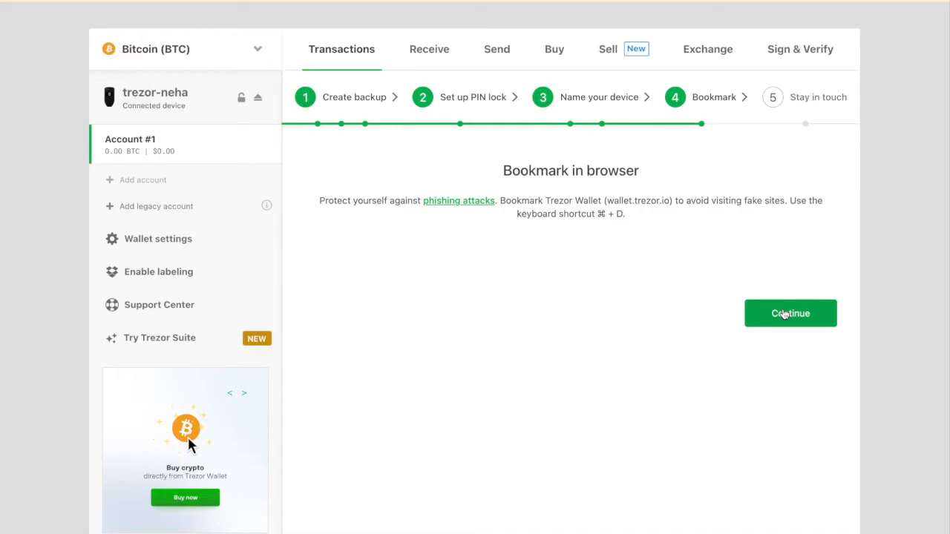
Bookmark the wallet page with Cmd+D and continue to the newsletter step.
key("cmd+d")
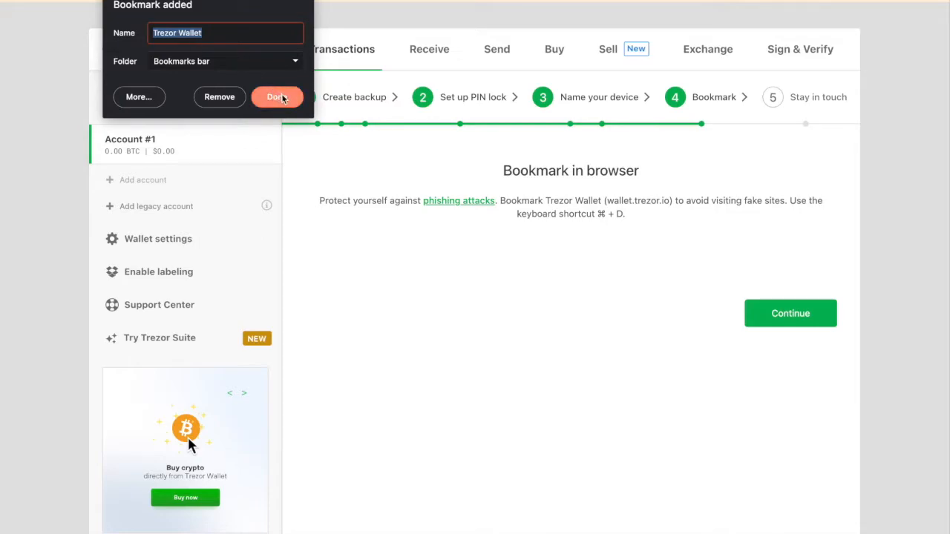
left_click(276, 96)
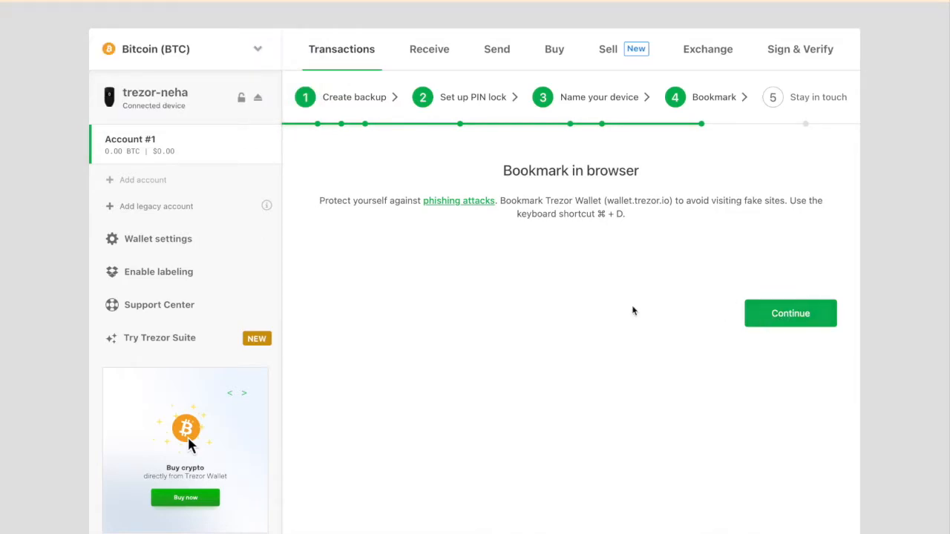
left_click(790, 313)
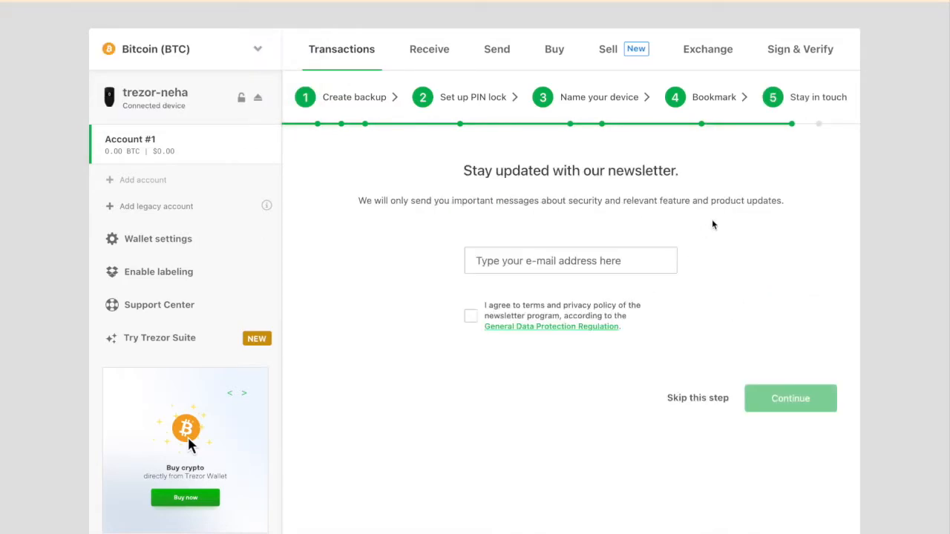
mouse_move(463, 331)
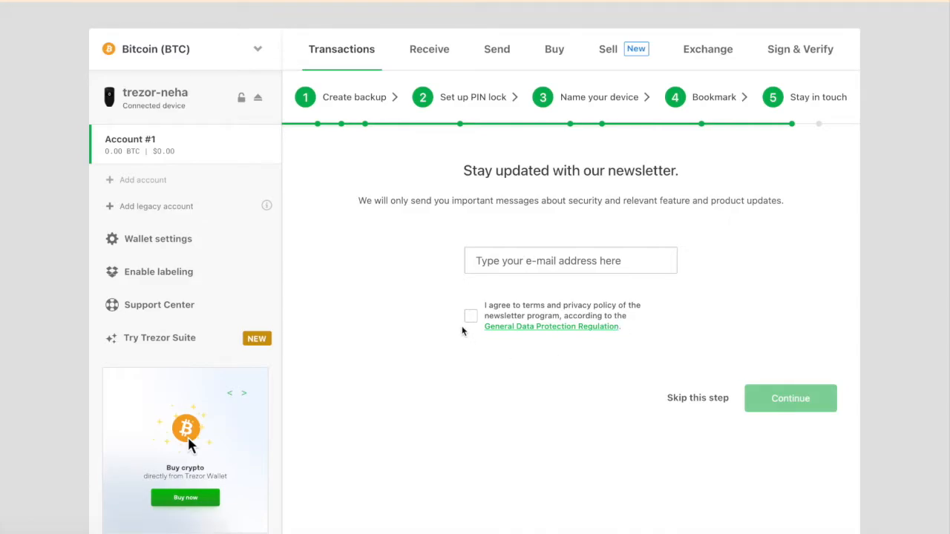
Skip the newsletter and social-follow steps and finish setup into Account #1's empty transactions list.
left_click(471, 315)
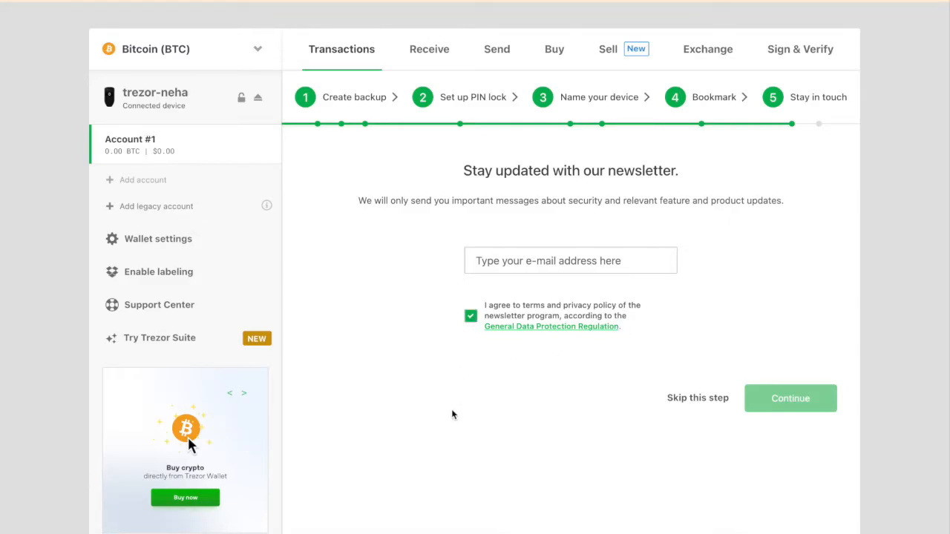
mouse_move(680, 407)
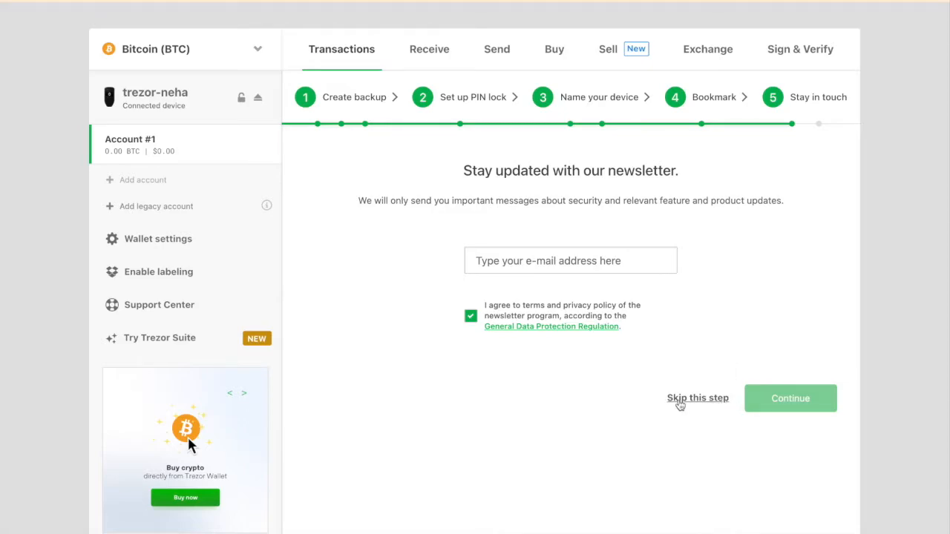
left_click(698, 398)
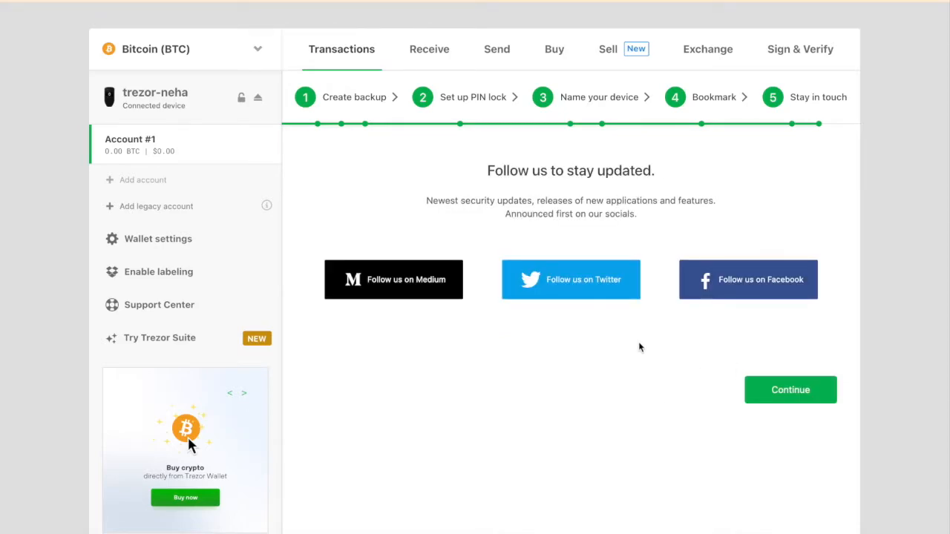
left_click(789, 389)
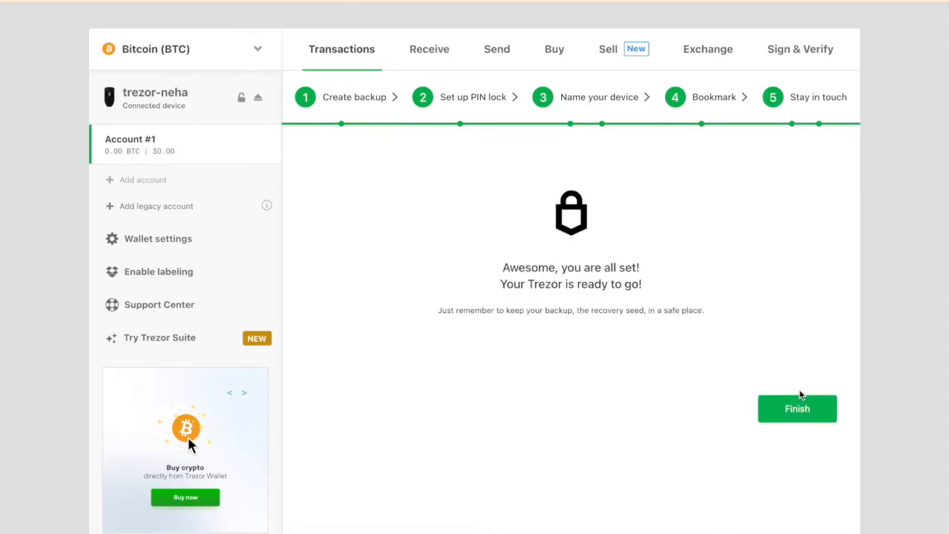
mouse_move(596, 384)
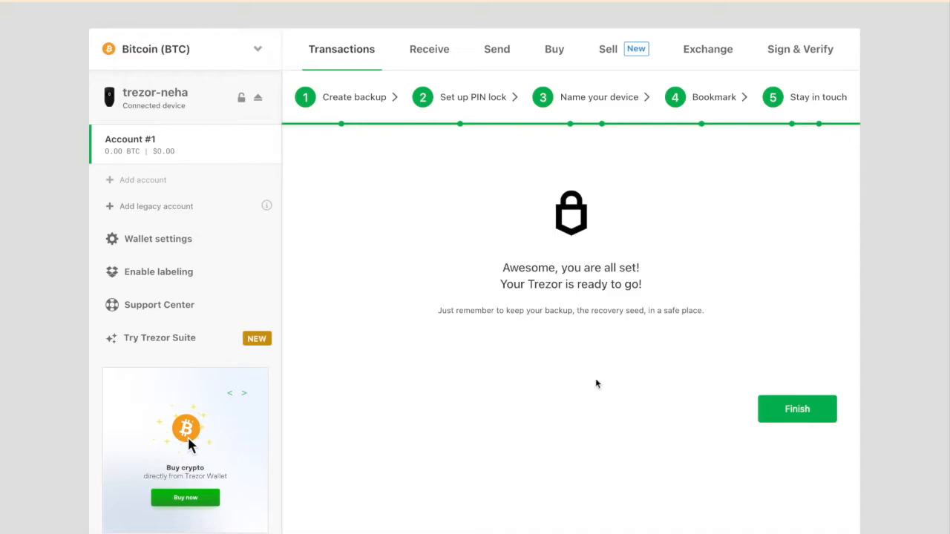
left_click(796, 410)
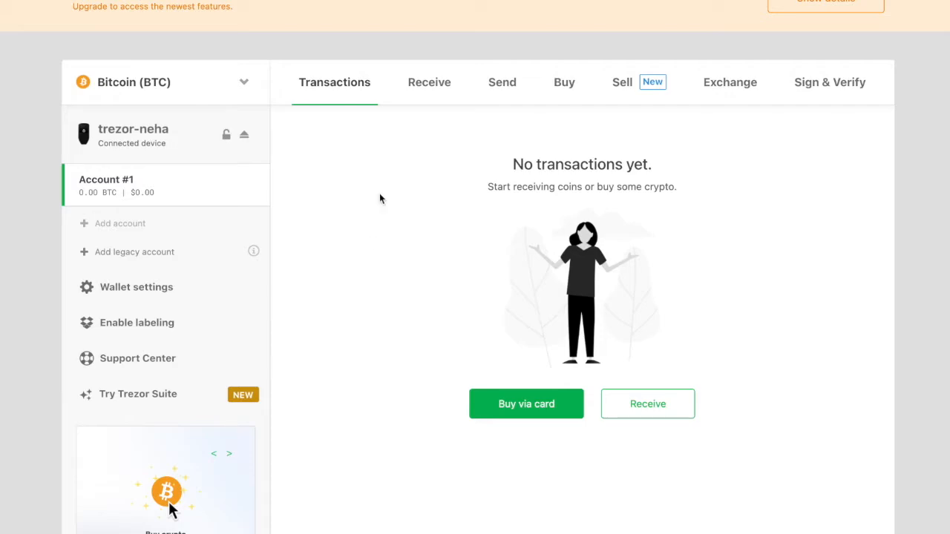
mouse_move(394, 157)
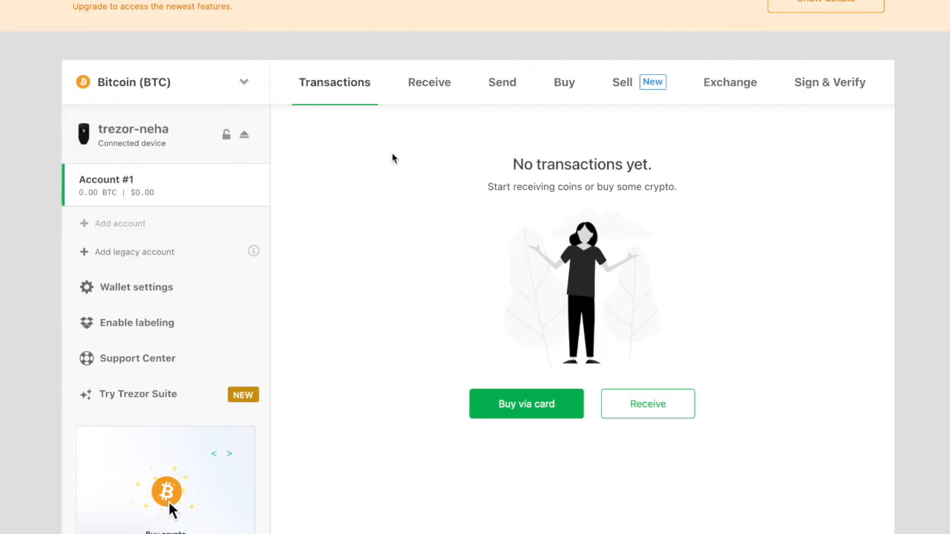
mouse_move(343, 228)
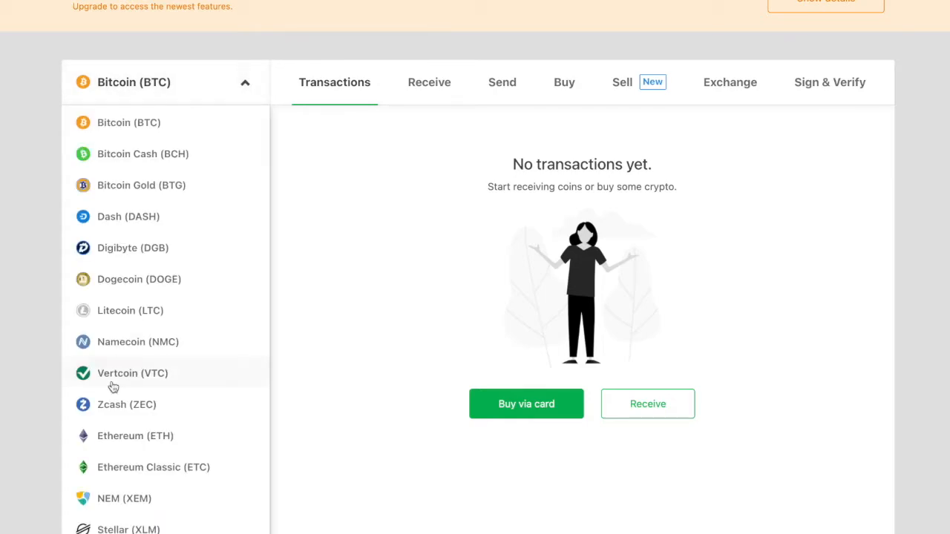
scroll("down", 3)
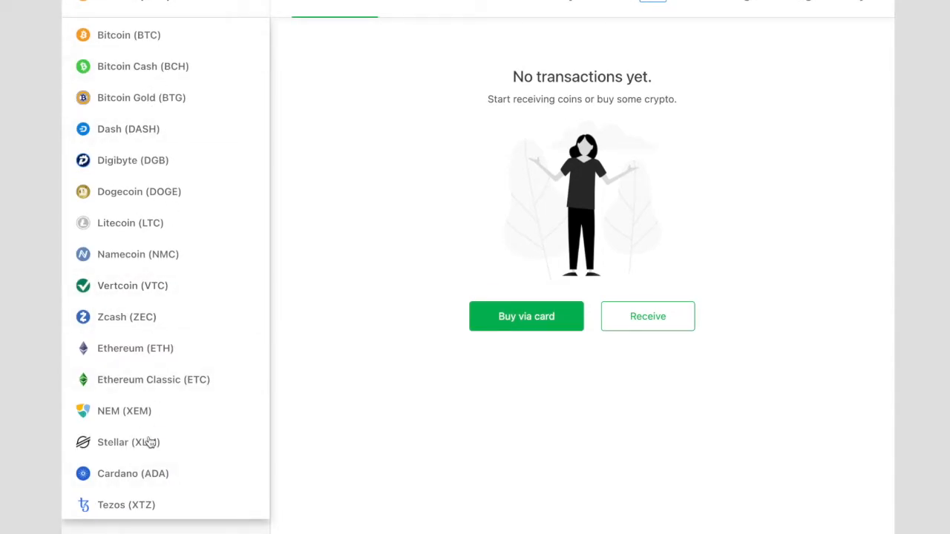
mouse_move(154, 224)
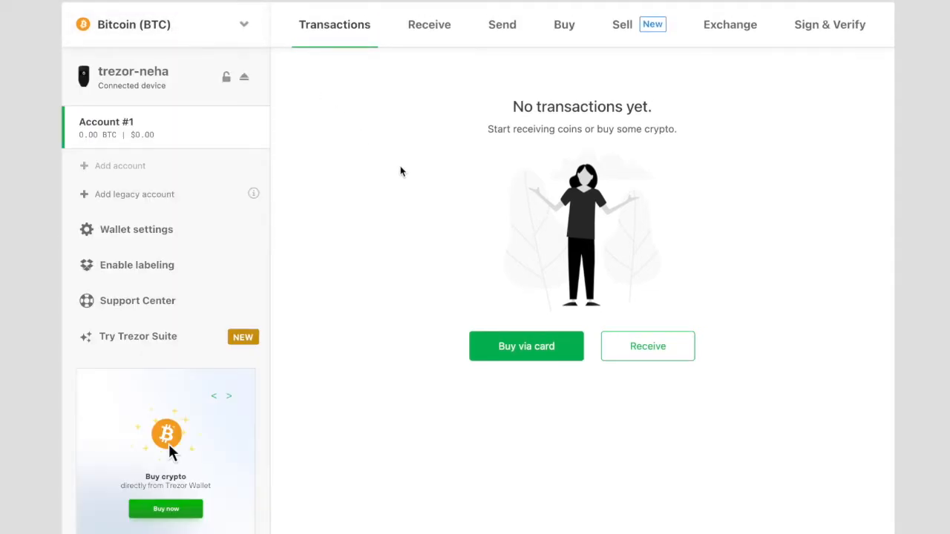
Reveal the full fresh receiving address for Account #1 on the Receive page.
left_click(429, 23)
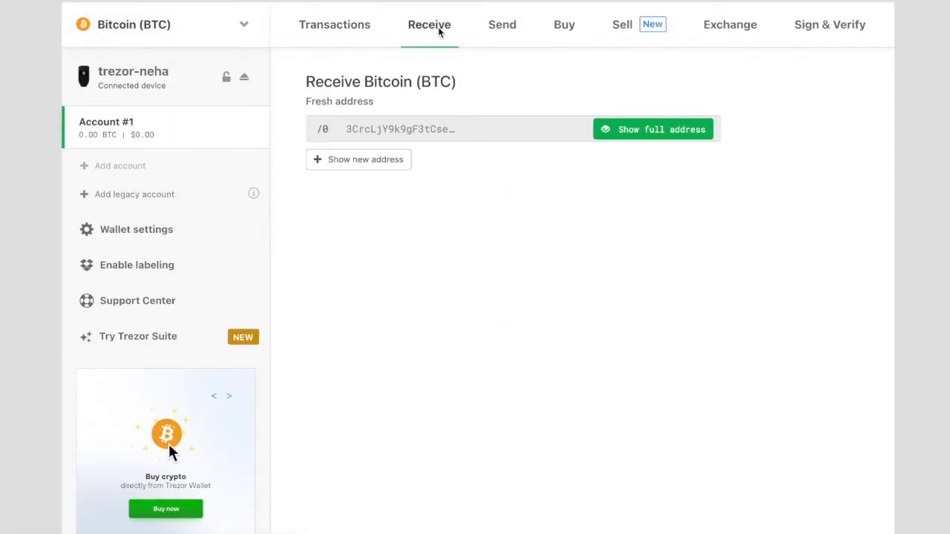
mouse_move(514, 119)
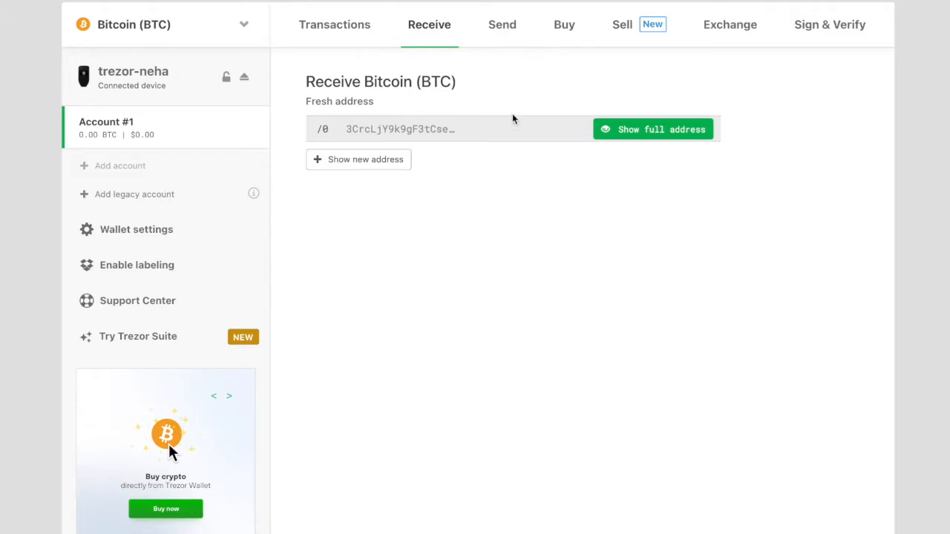
left_click(654, 129)
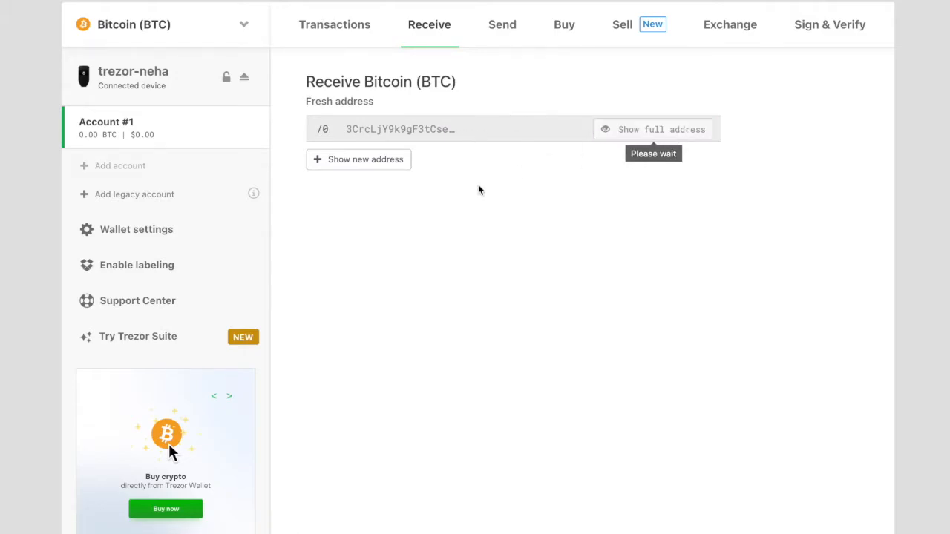
left_click(653, 129)
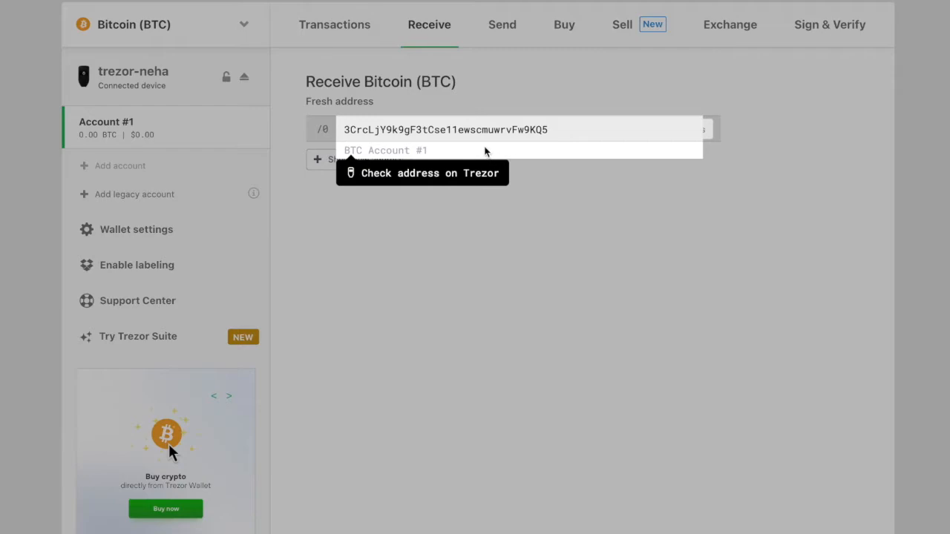
mouse_move(513, 205)
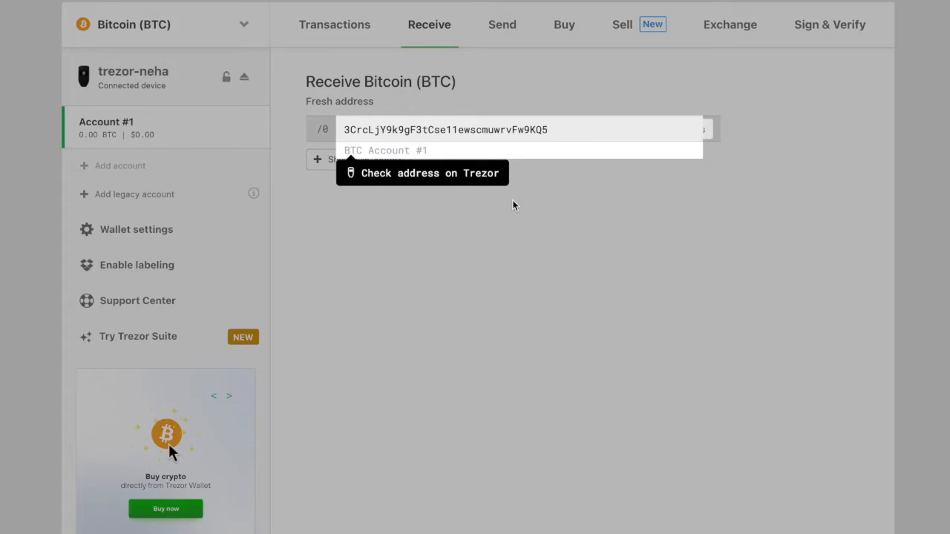
mouse_move(558, 140)
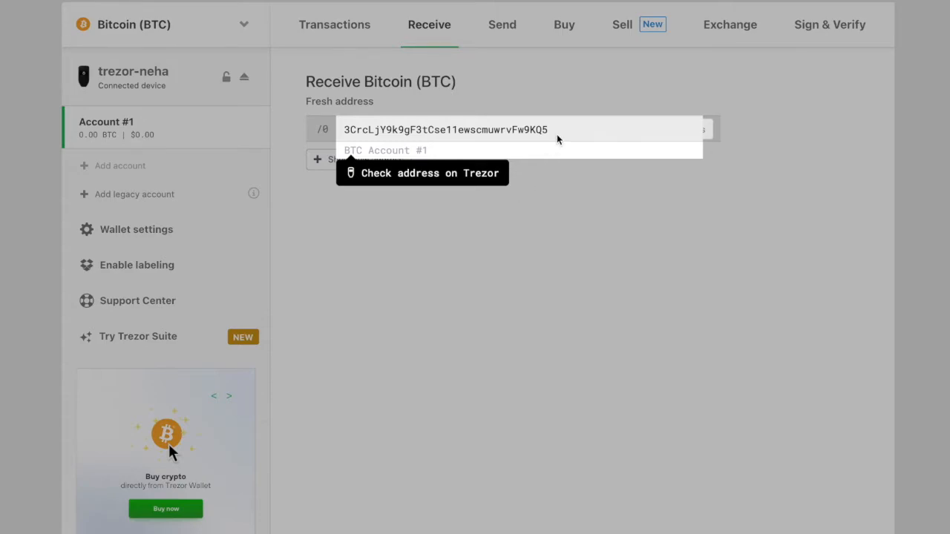
mouse_move(491, 177)
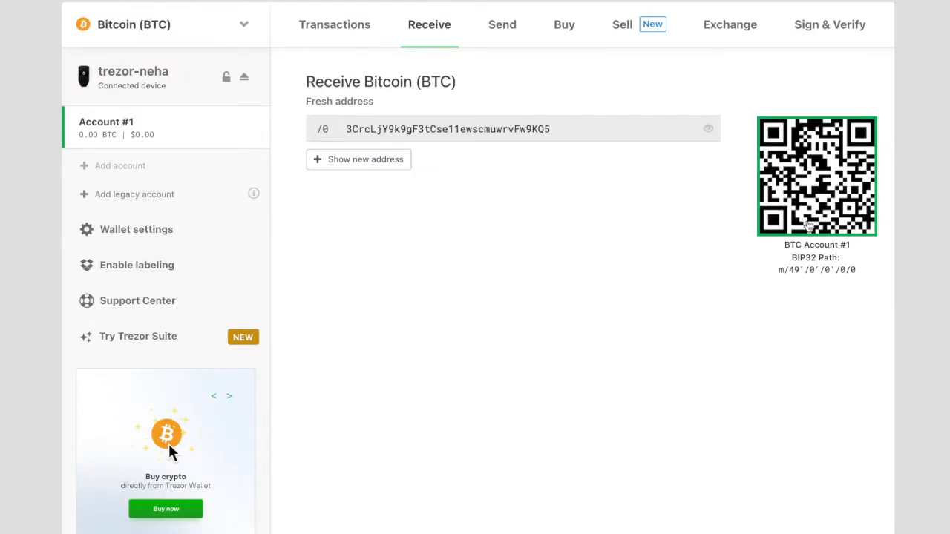
mouse_move(719, 169)
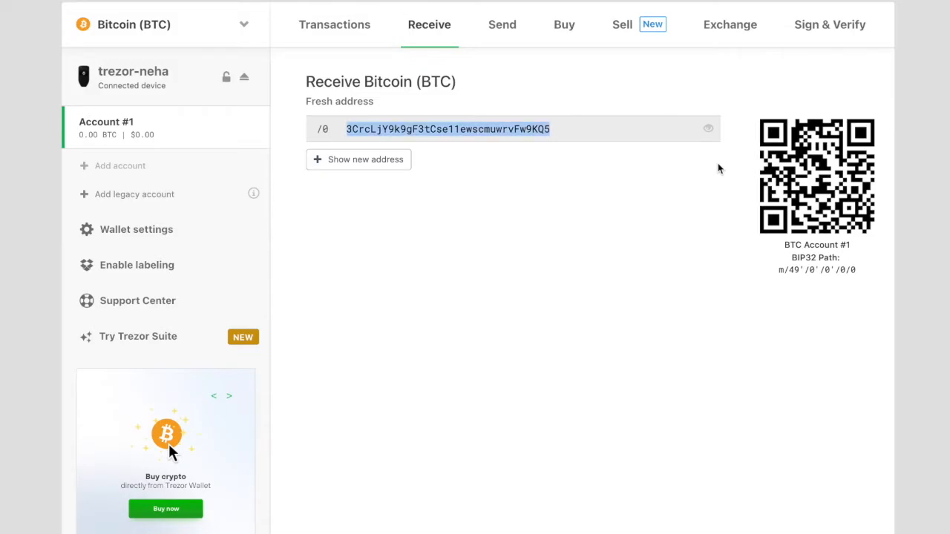
mouse_move(510, 168)
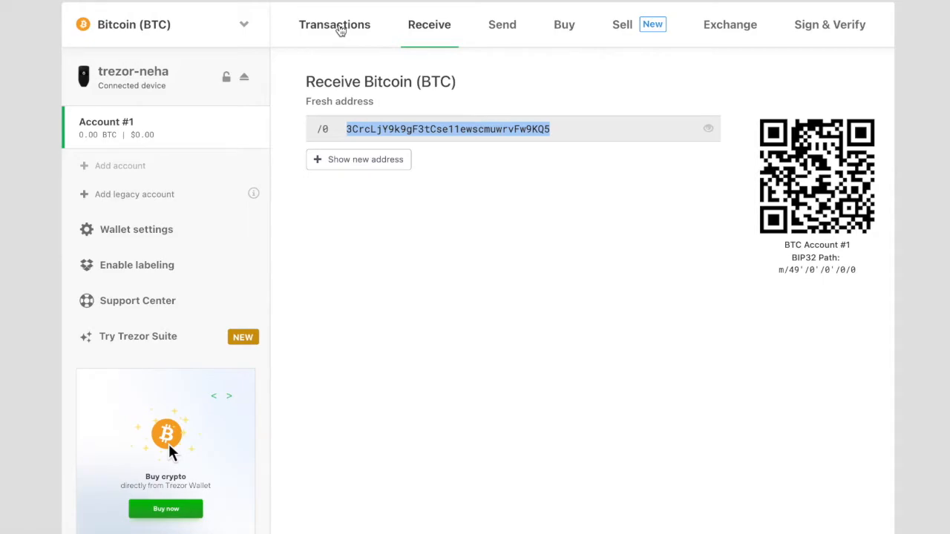
mouse_move(362, 23)
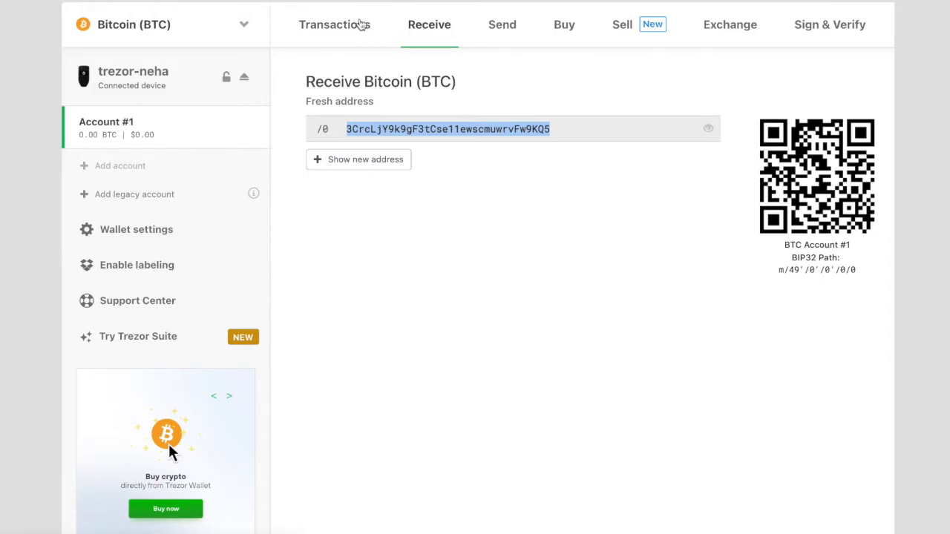
Show Account #1's transactions with the unconfirmed incoming 0.00300964 BTC payment.
left_click(334, 24)
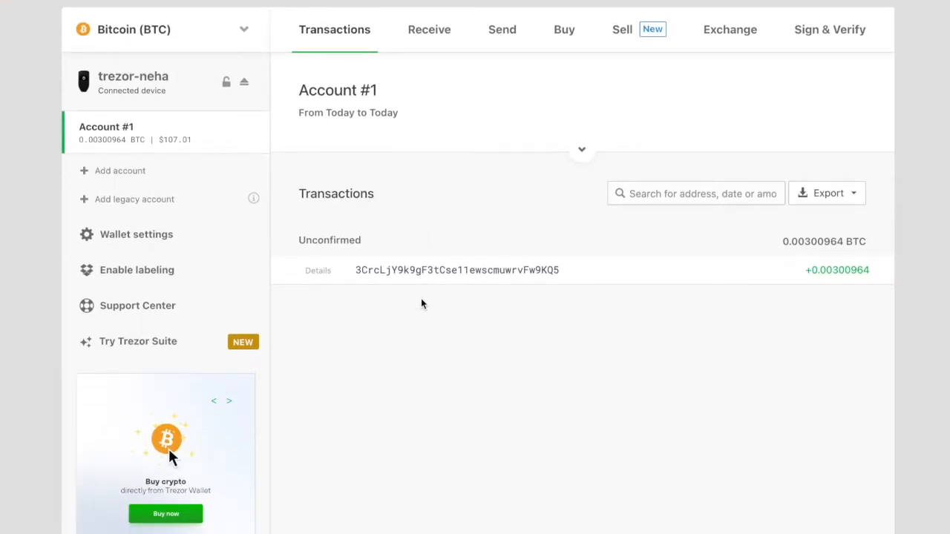
scroll("down", 3)
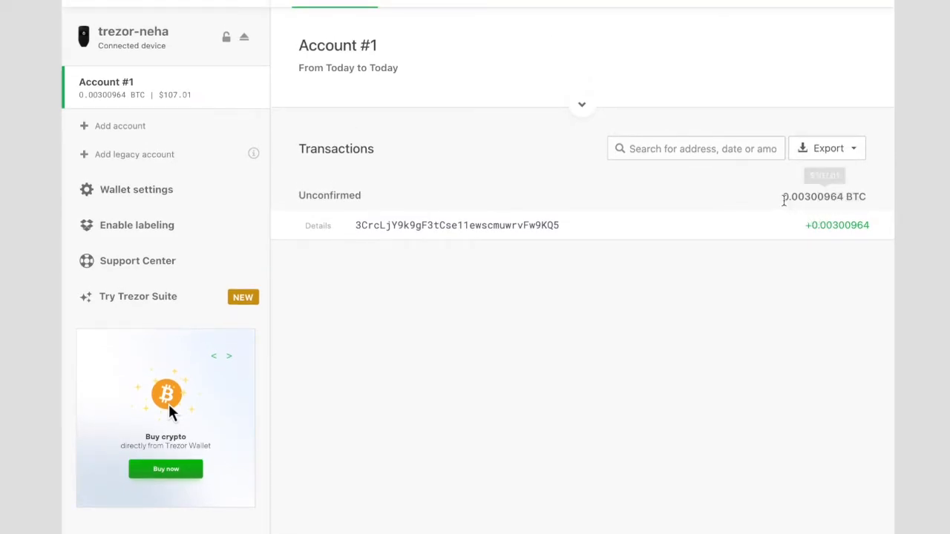
mouse_move(790, 199)
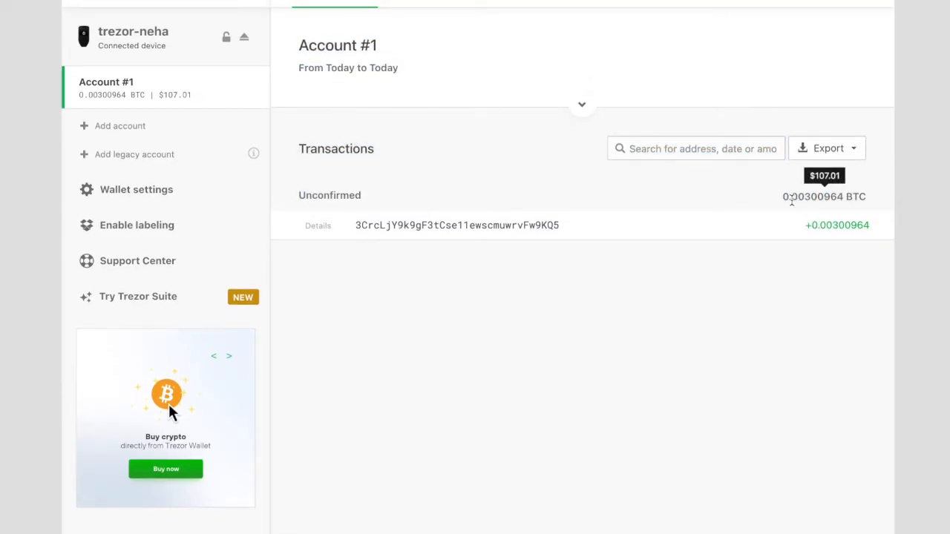
mouse_move(729, 277)
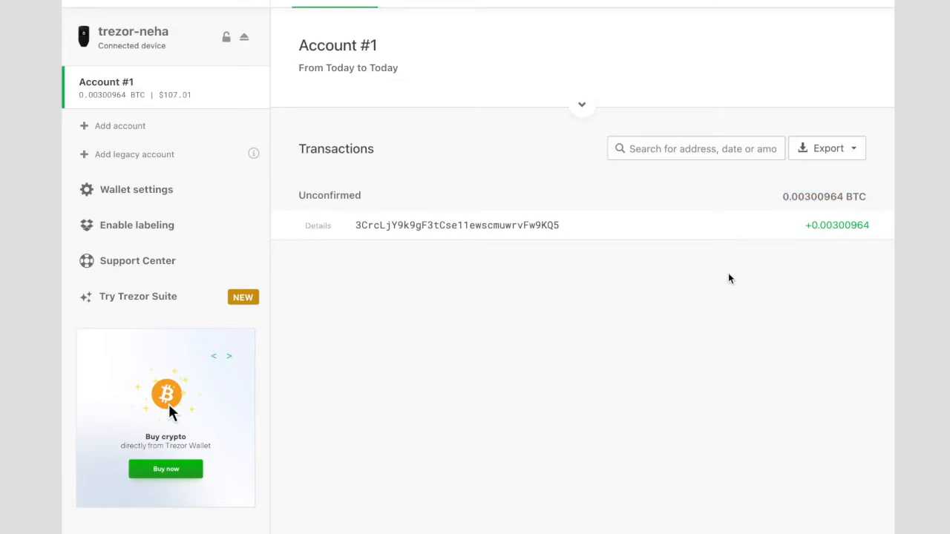
mouse_move(704, 285)
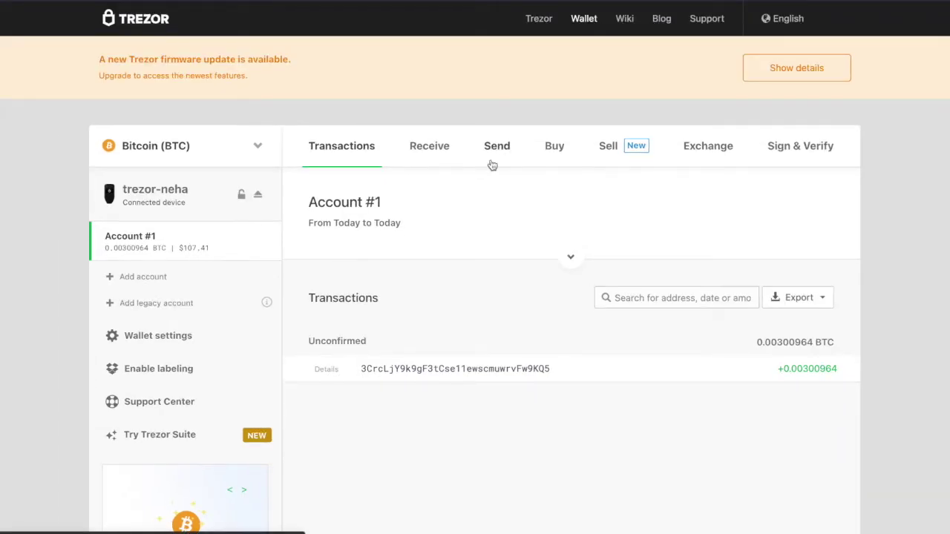
mouse_move(496, 155)
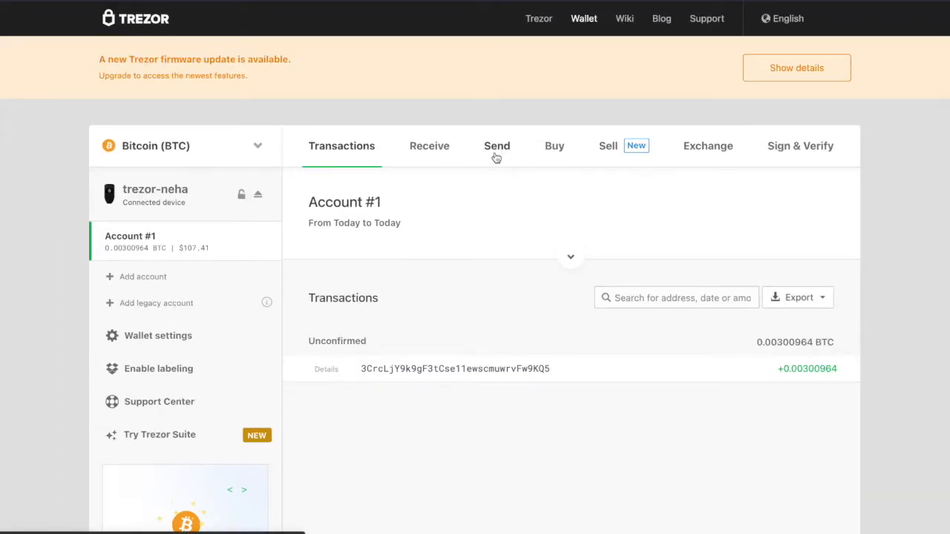
left_click(496, 145)
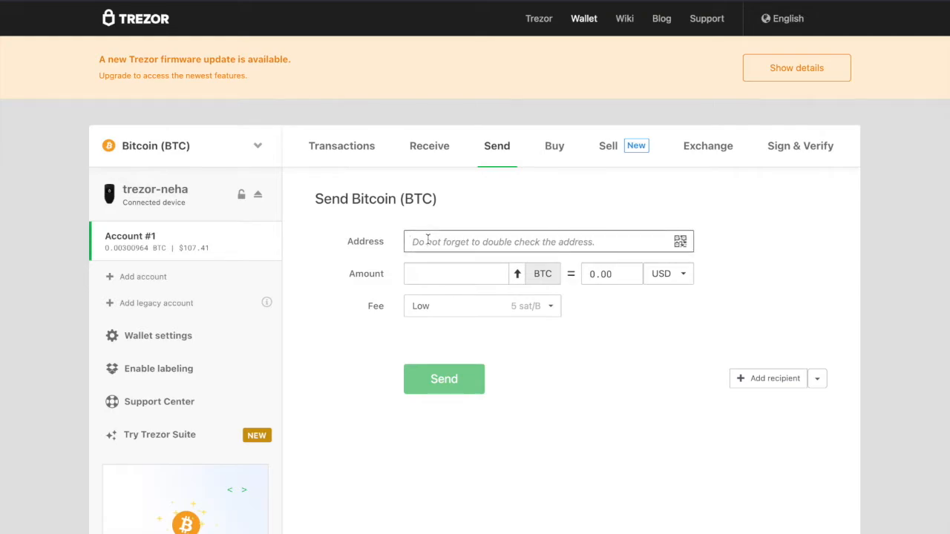
type("32v6C6Qa6fasT8Rpn8BKyaZbAGStm5wtuH")
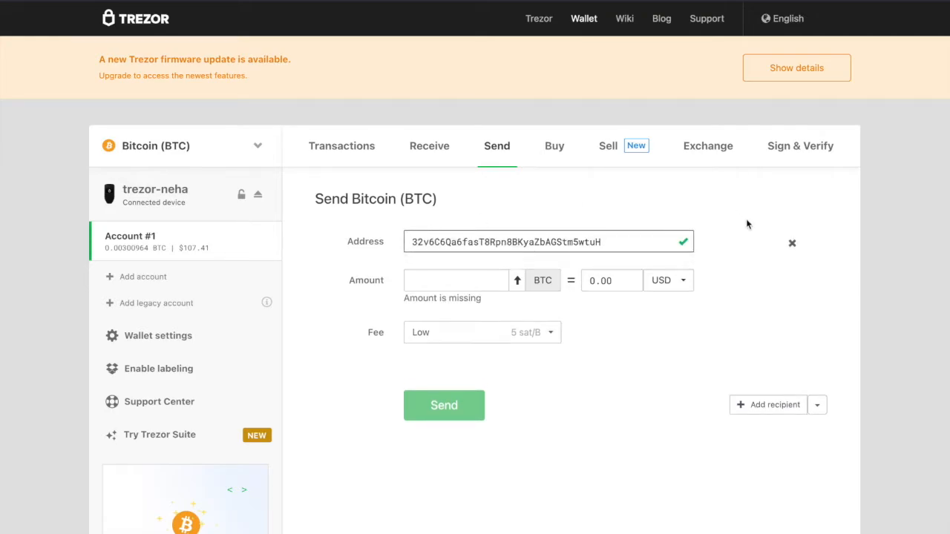
type("0.003")
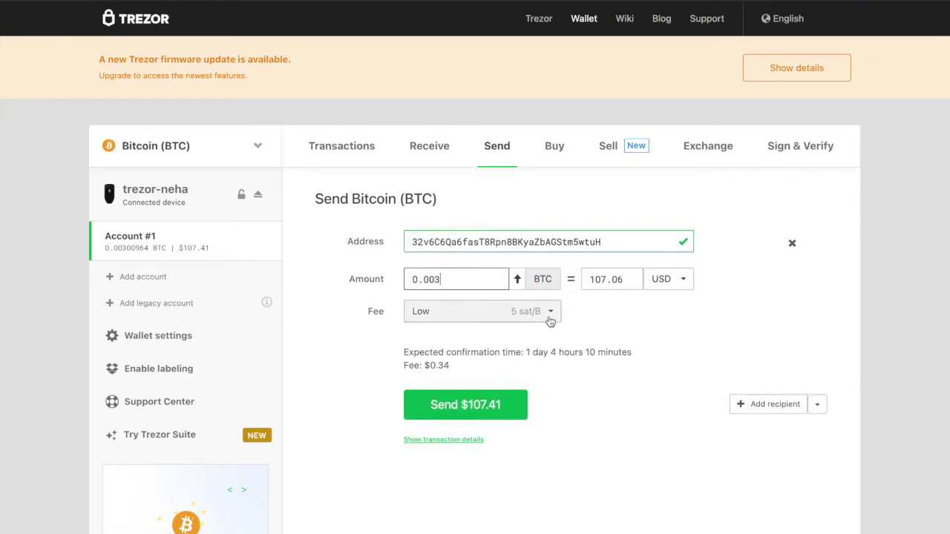
mouse_move(648, 329)
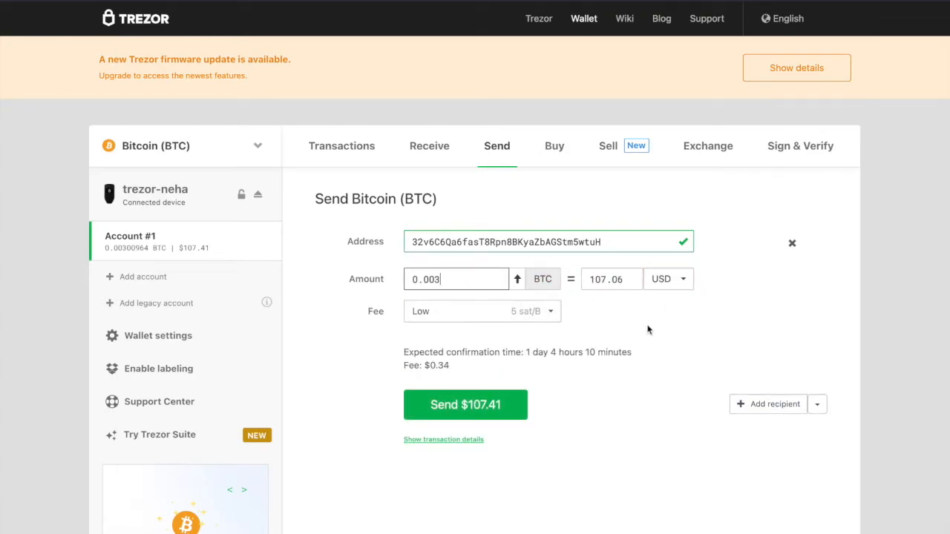
mouse_move(599, 349)
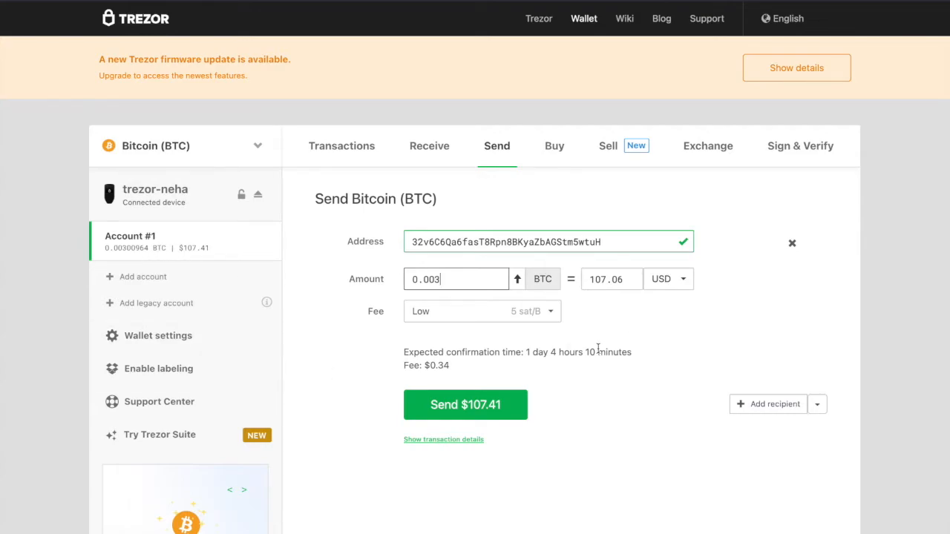
Keep the Low fee level and submit the 0.003 BTC payment for signing.
left_click(481, 312)
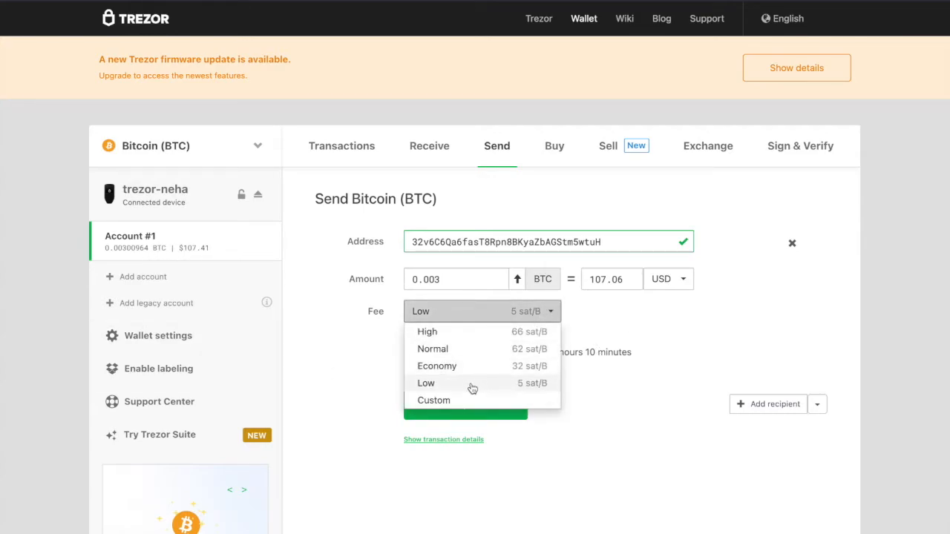
mouse_move(433, 386)
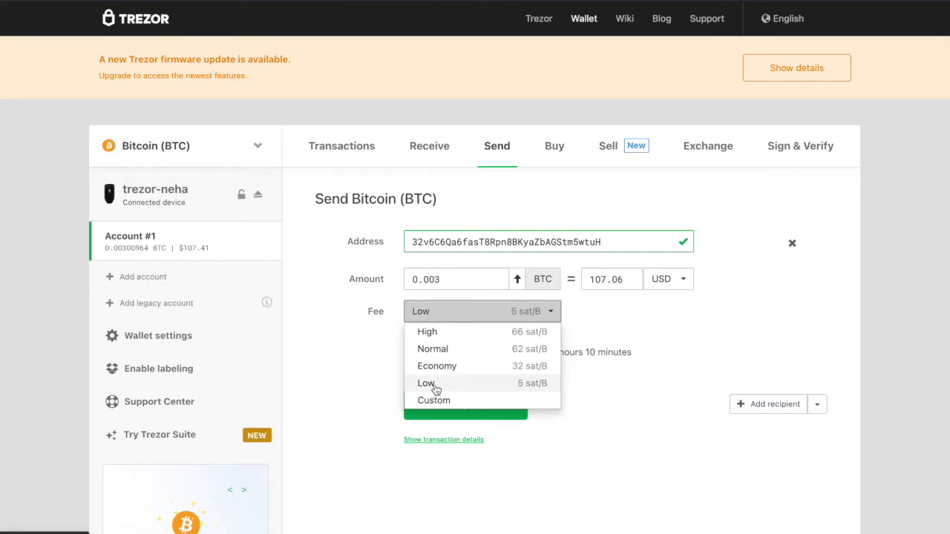
left_click(426, 383)
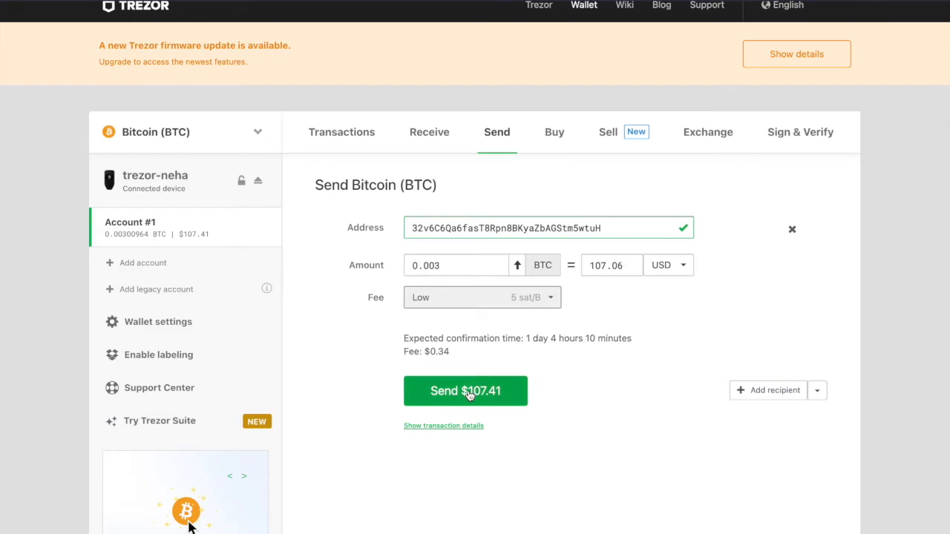
mouse_move(514, 202)
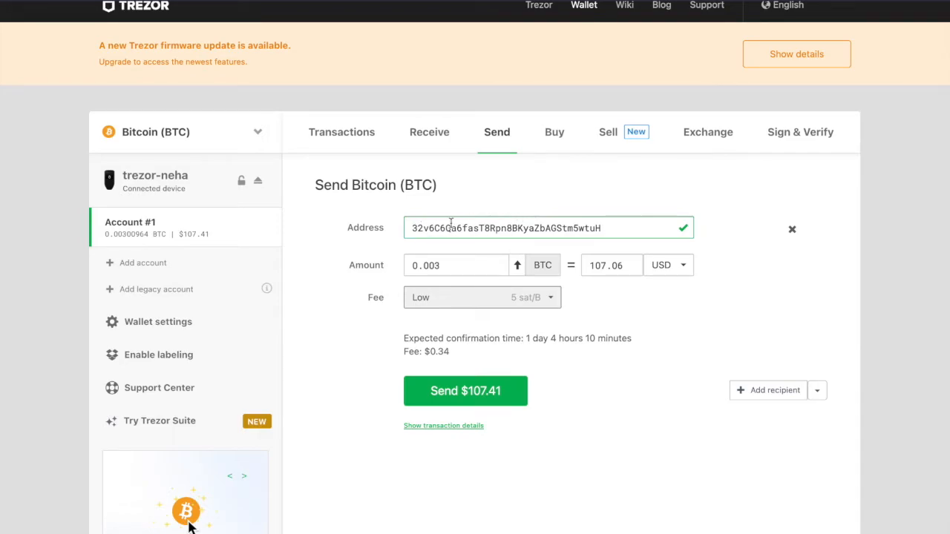
mouse_move(546, 236)
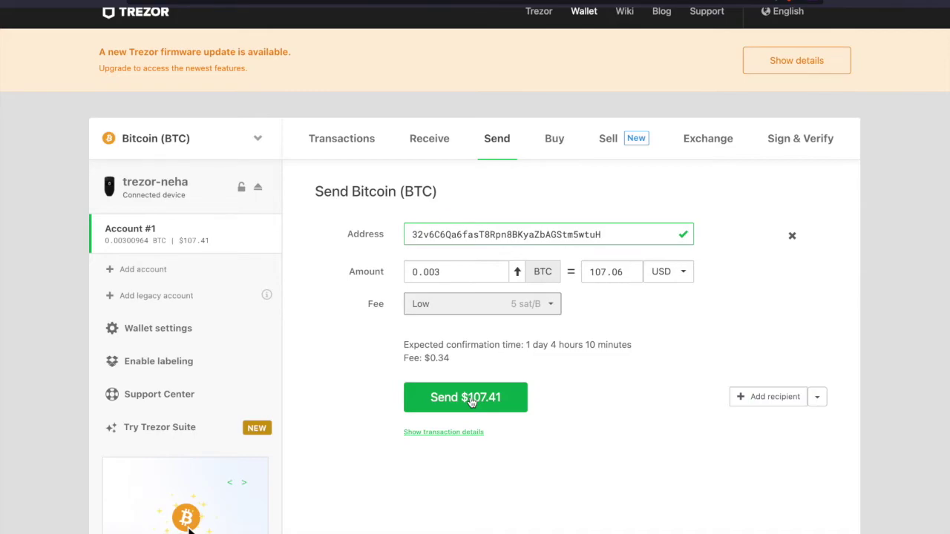
left_click(466, 398)
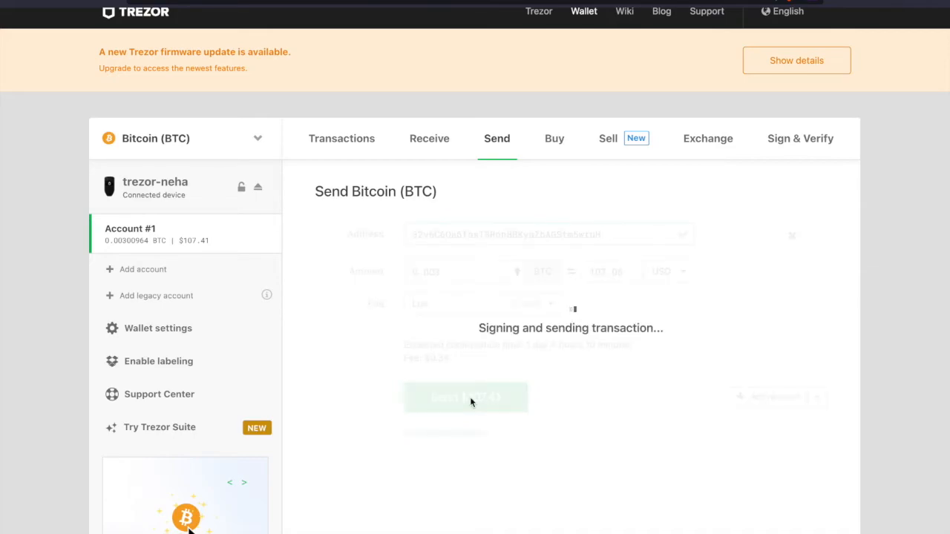
Enter the device PIN digits on the scrambled keypad to confirm the outgoing payment.
left_click(467, 398)
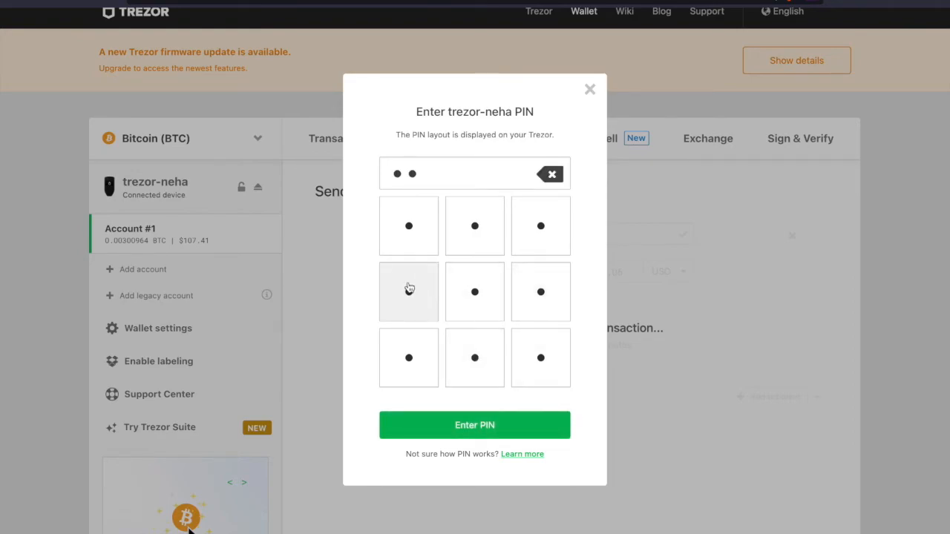
left_click(408, 225)
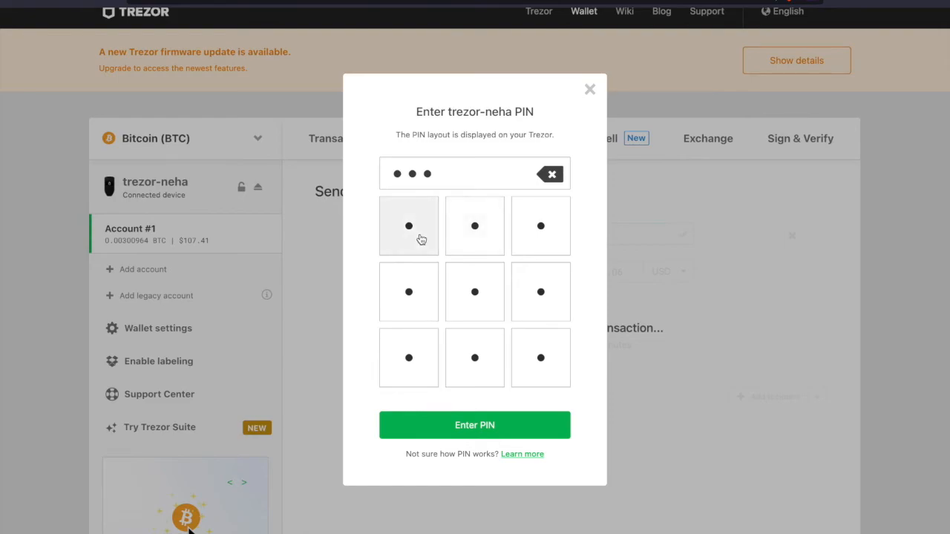
left_click(540, 225)
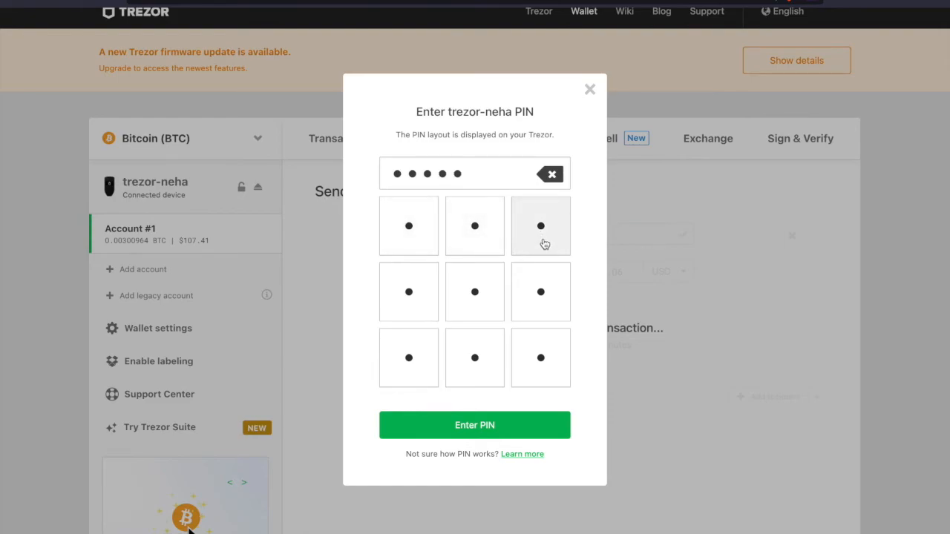
left_click(475, 425)
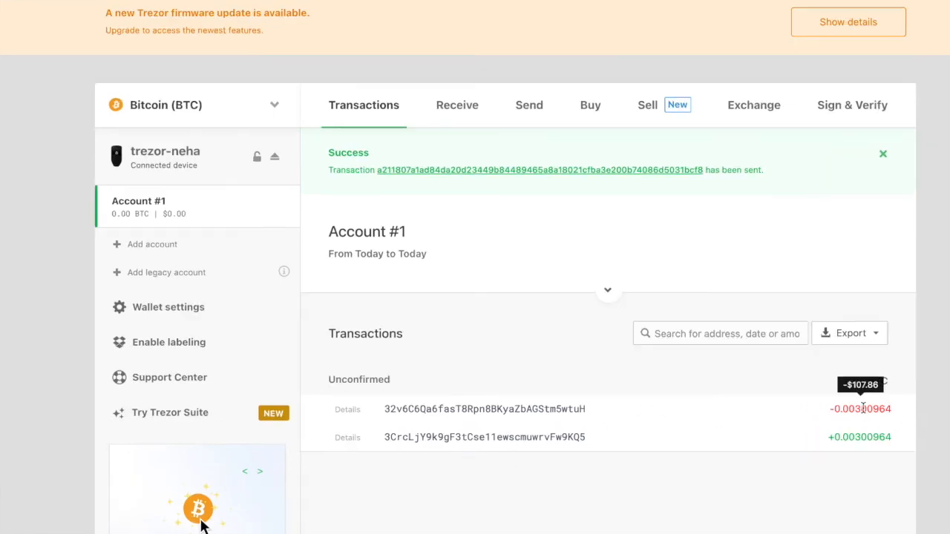
mouse_move(582, 236)
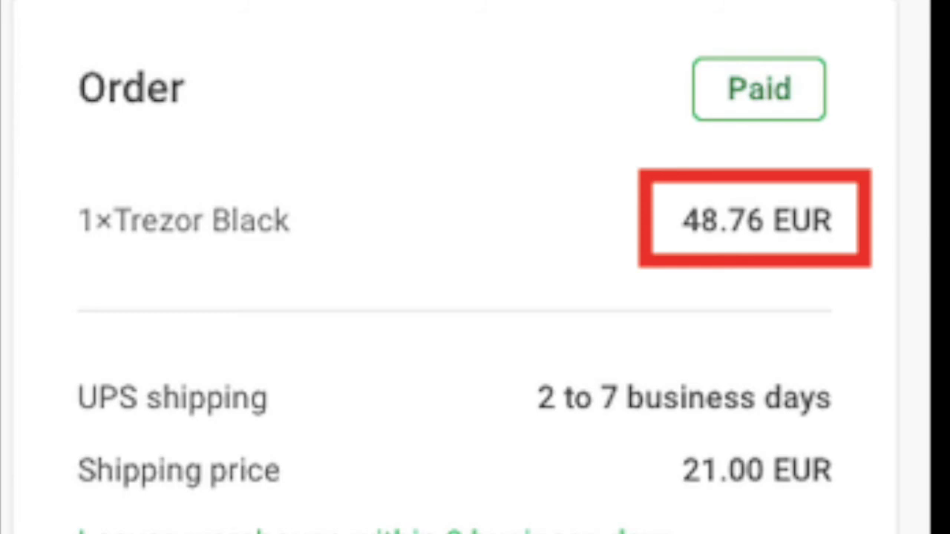
Scroll the order summary to the 21.00 EUR shipping and 69.76 EUR total lines.
scroll("down", 3)
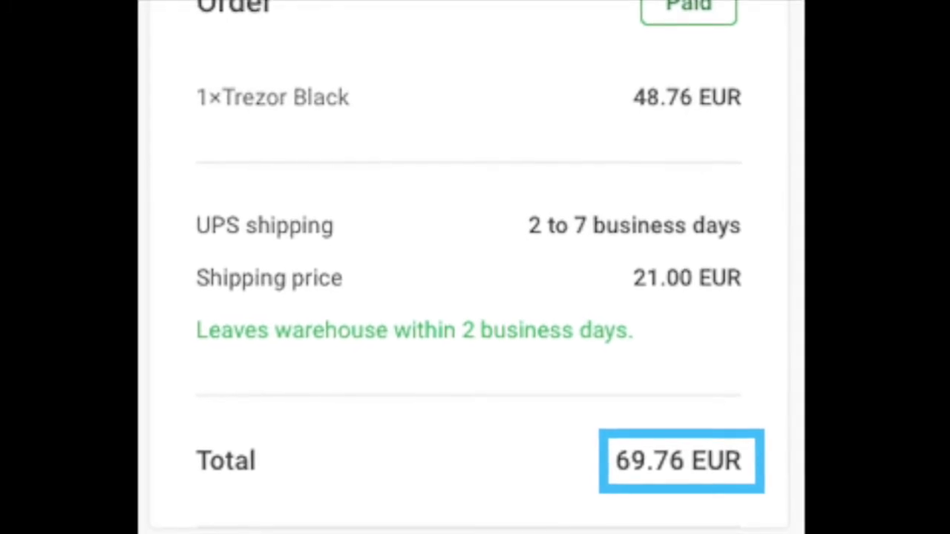
scroll("down", 3)
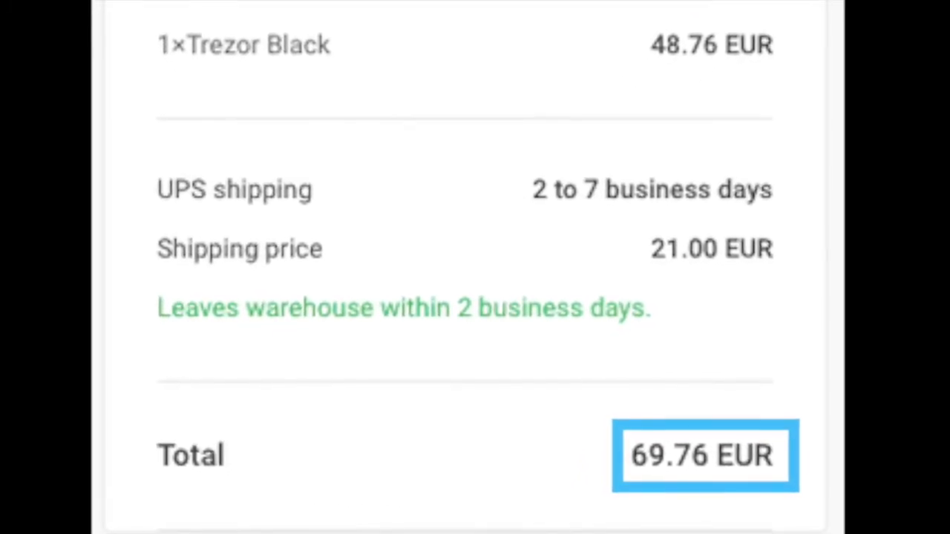